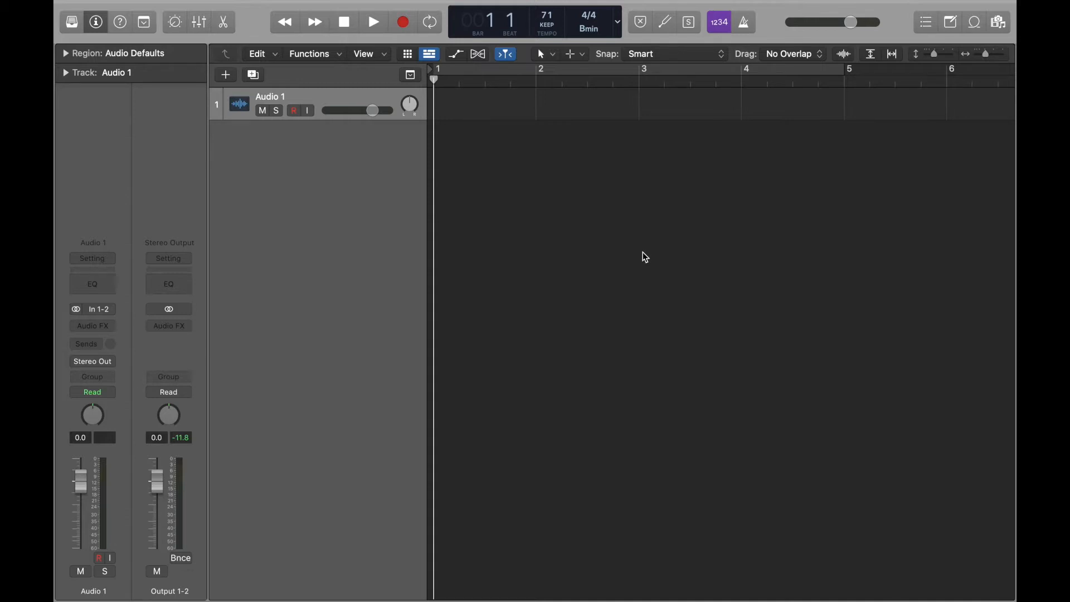
mouse_move(535, 129)
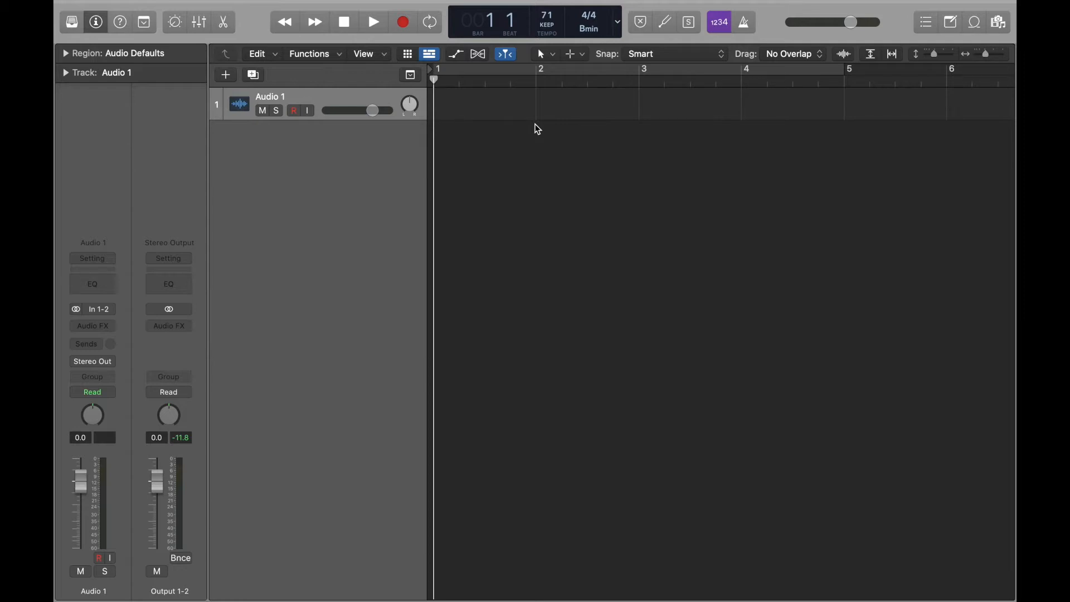
mouse_move(92, 361)
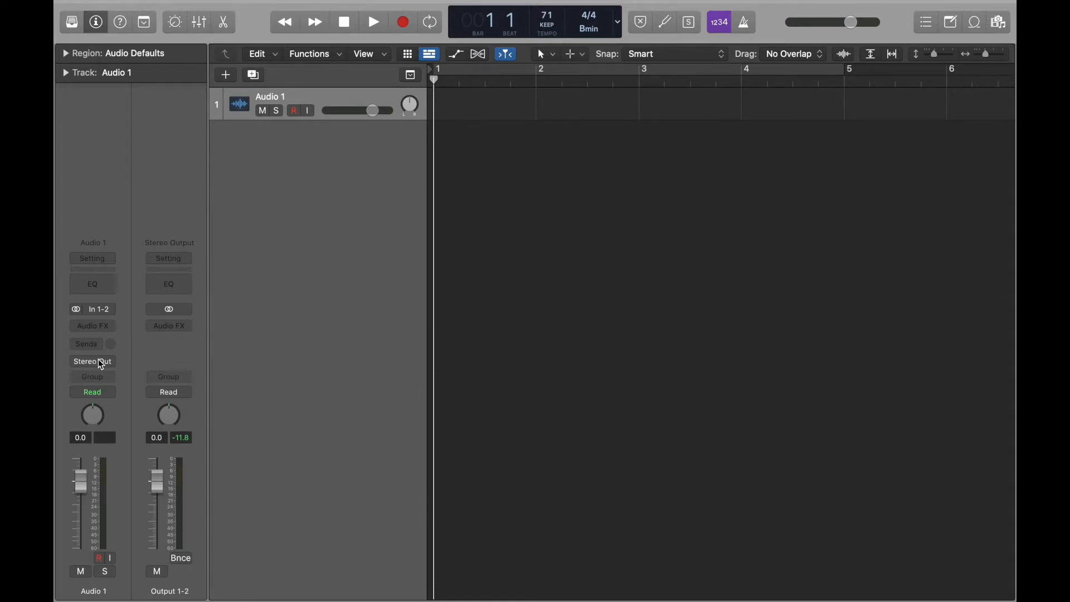
mouse_move(438, 332)
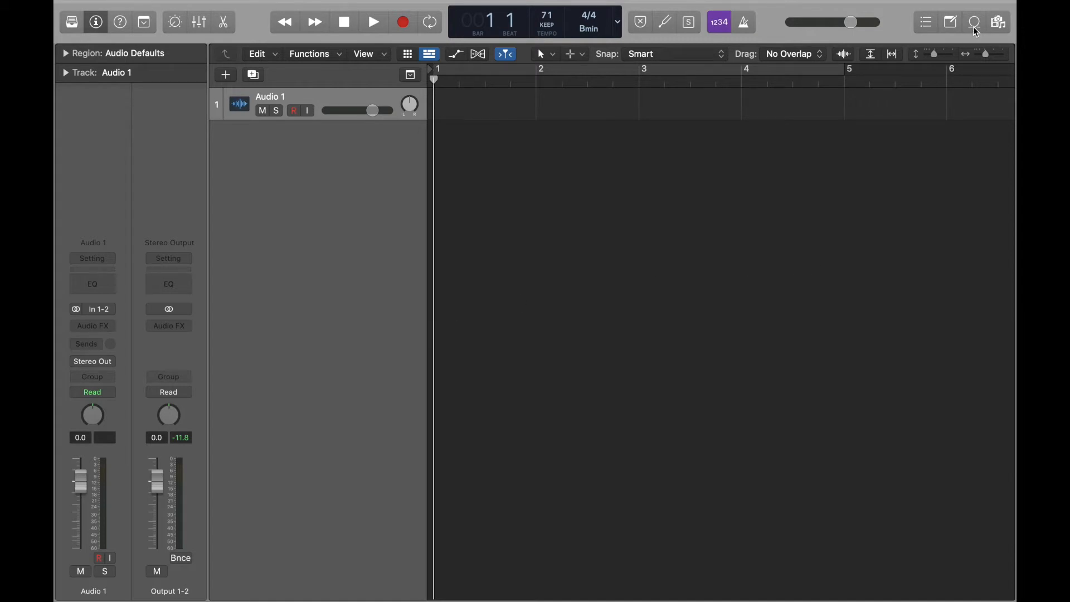
Drag the No Fear Choir loop from the Loop Browser into bar 1 as a four-bar region.
click(974, 22)
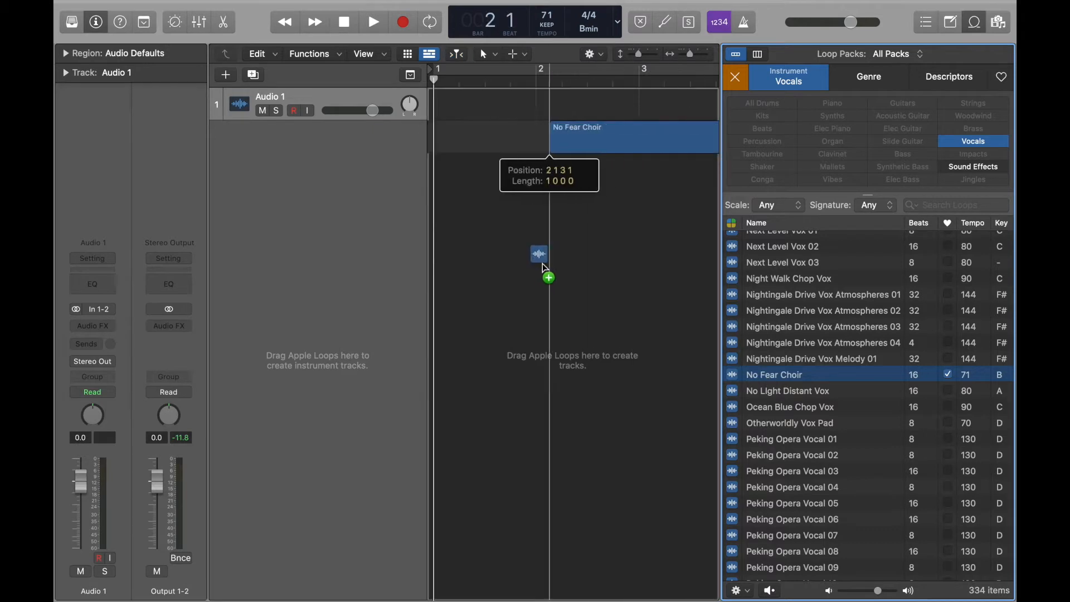
drag(539, 263, 447, 256)
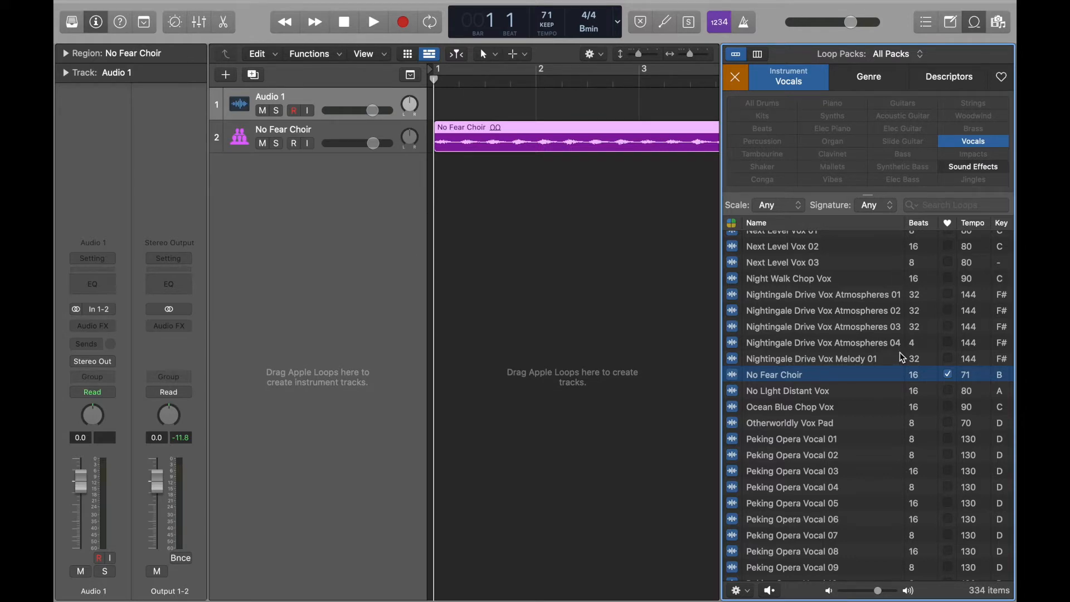
mouse_move(681, 287)
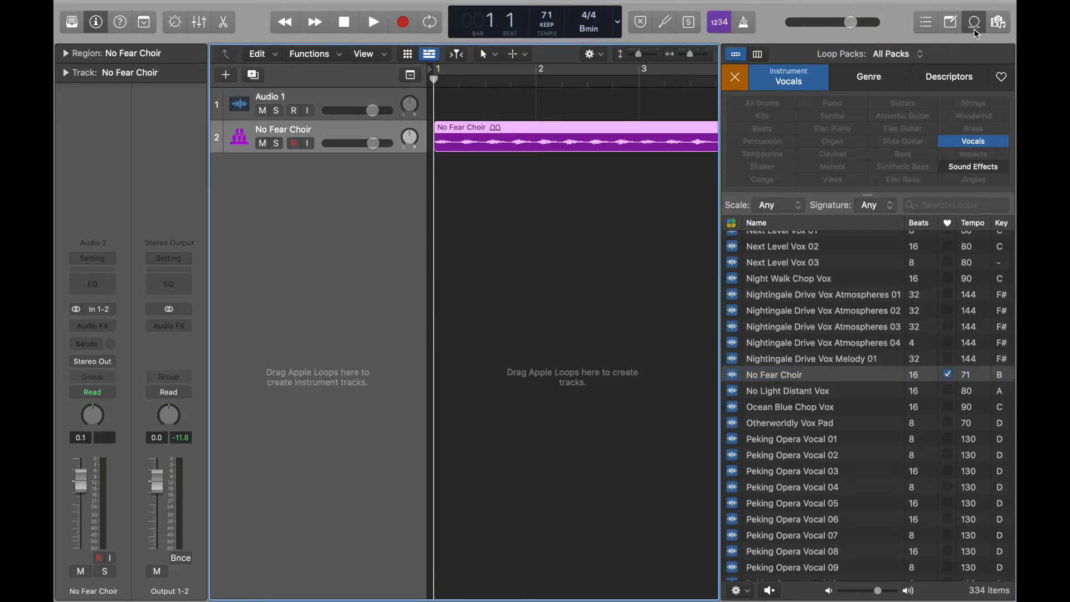
click(975, 22)
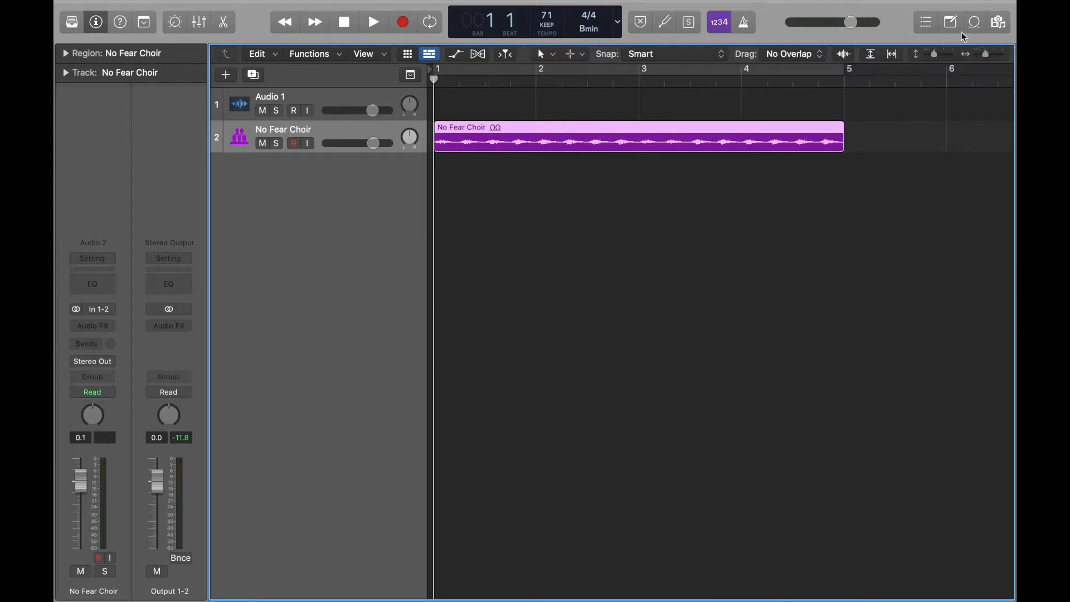
Enable Cycle mode and set the cycle range to span bar 4 to bar 5.
click(428, 21)
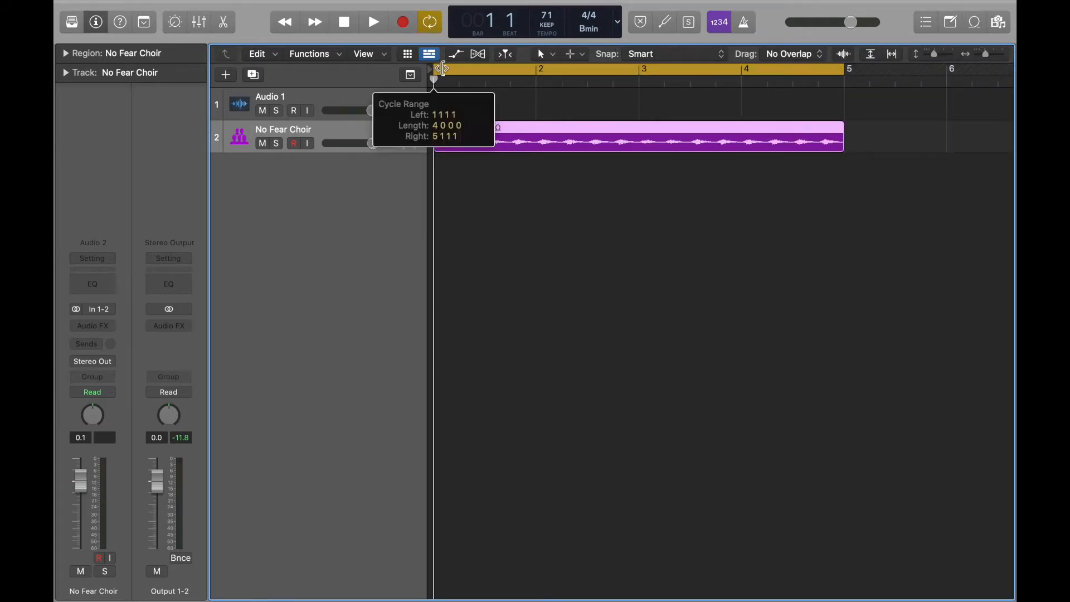
drag(437, 68, 748, 68)
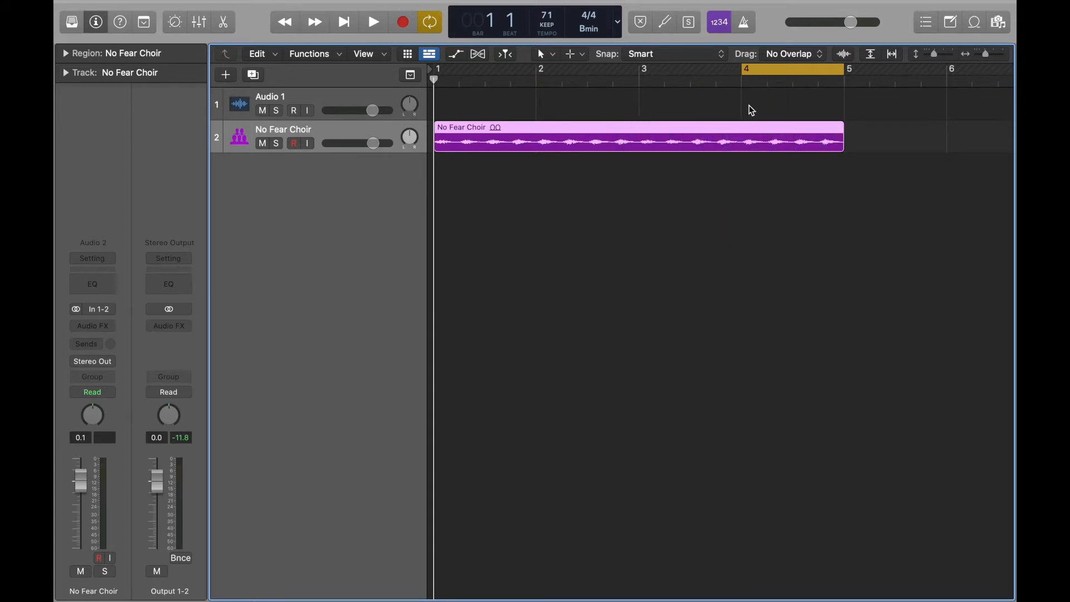
mouse_move(558, 78)
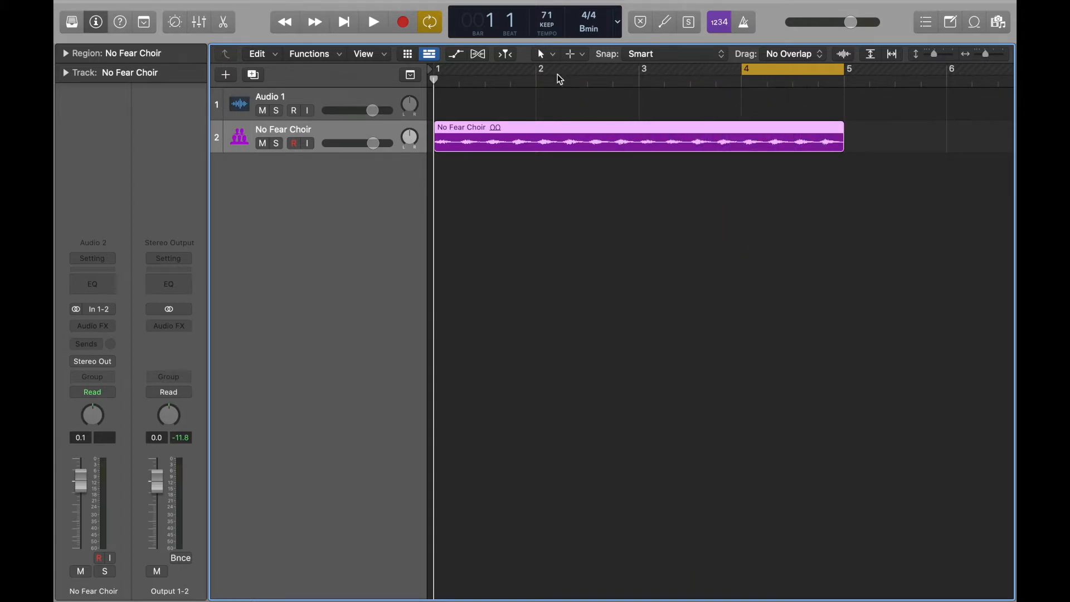
mouse_move(540, 54)
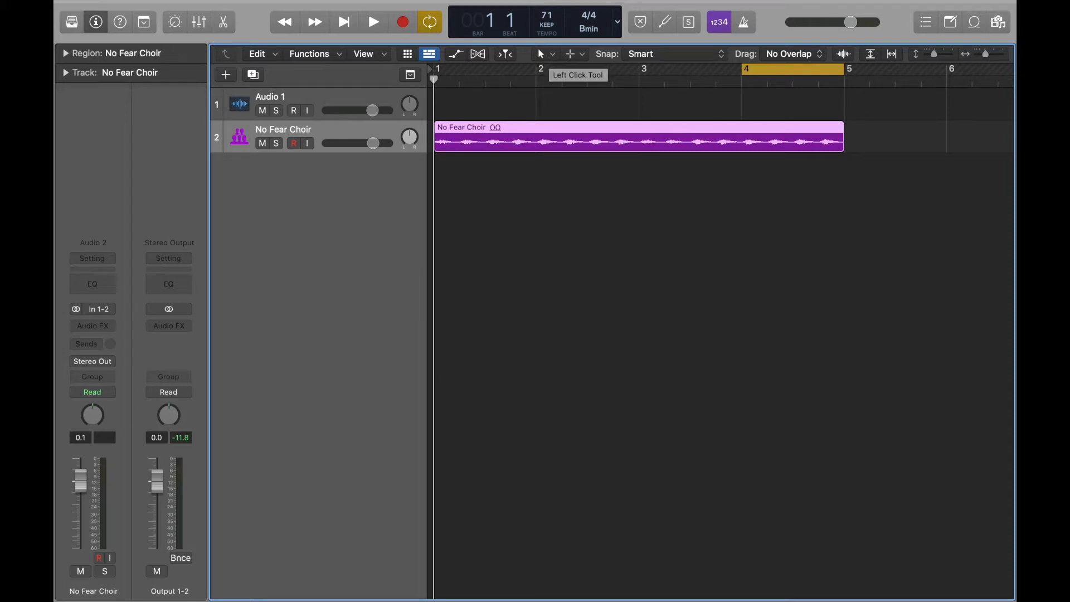
Open the Left Click Tool menu to choose the Fade Tool.
click(571, 54)
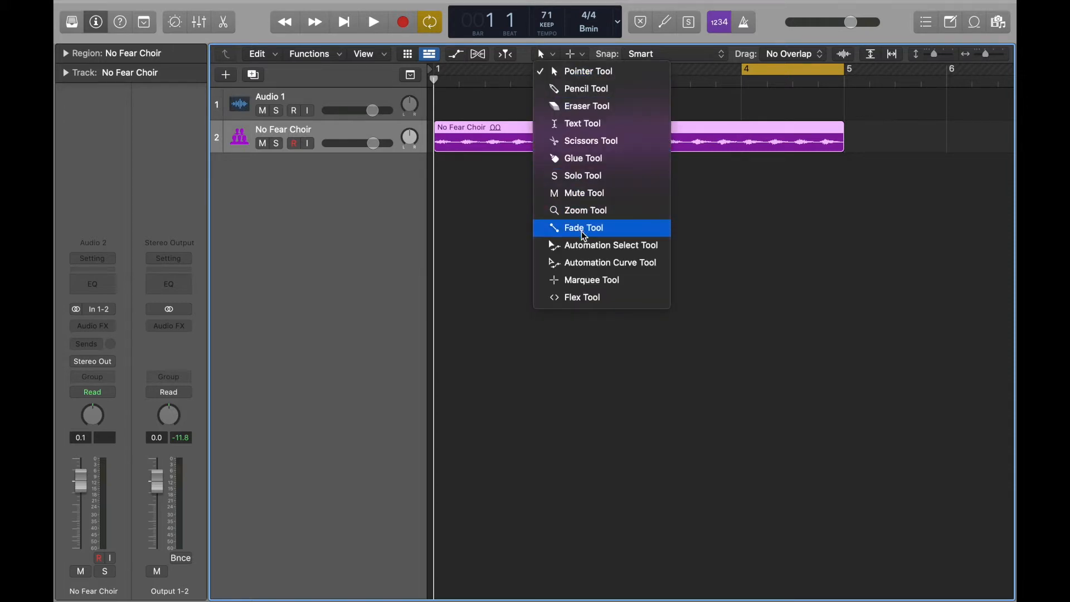
mouse_move(583, 246)
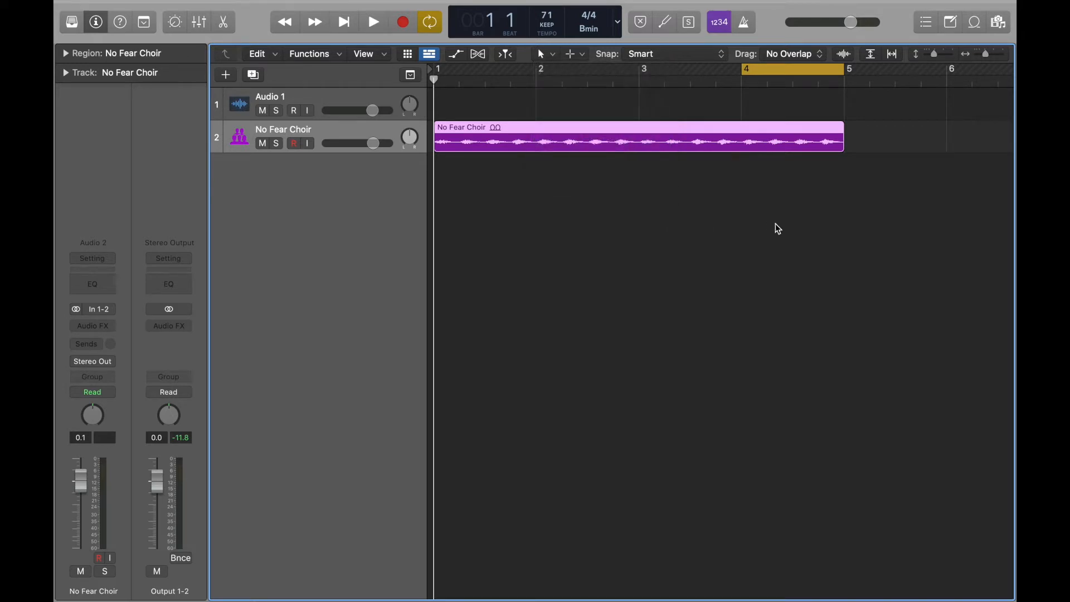
mouse_move(797, 170)
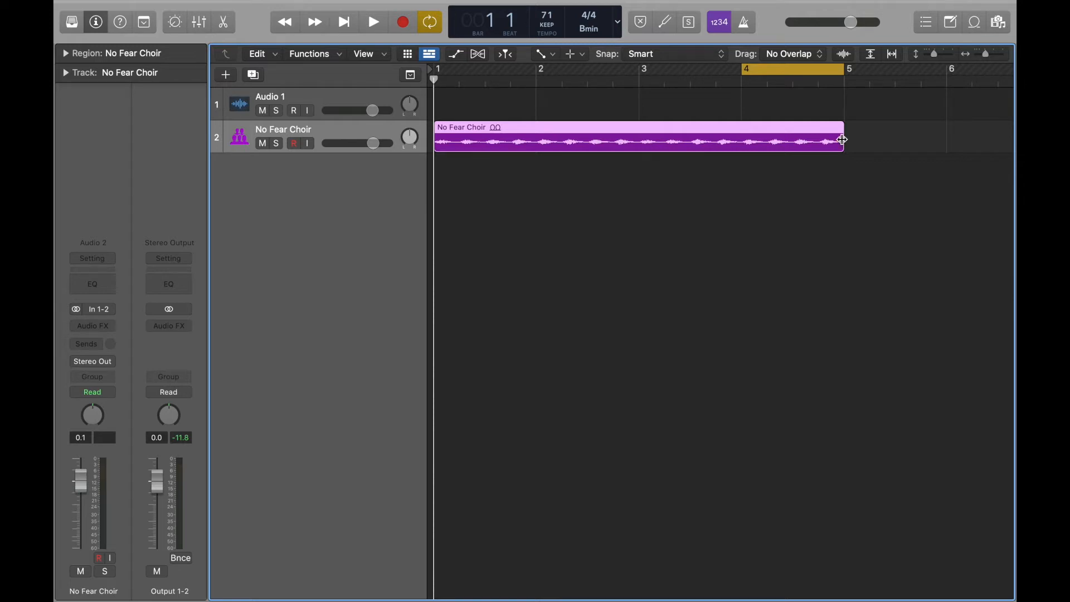
mouse_move(842, 137)
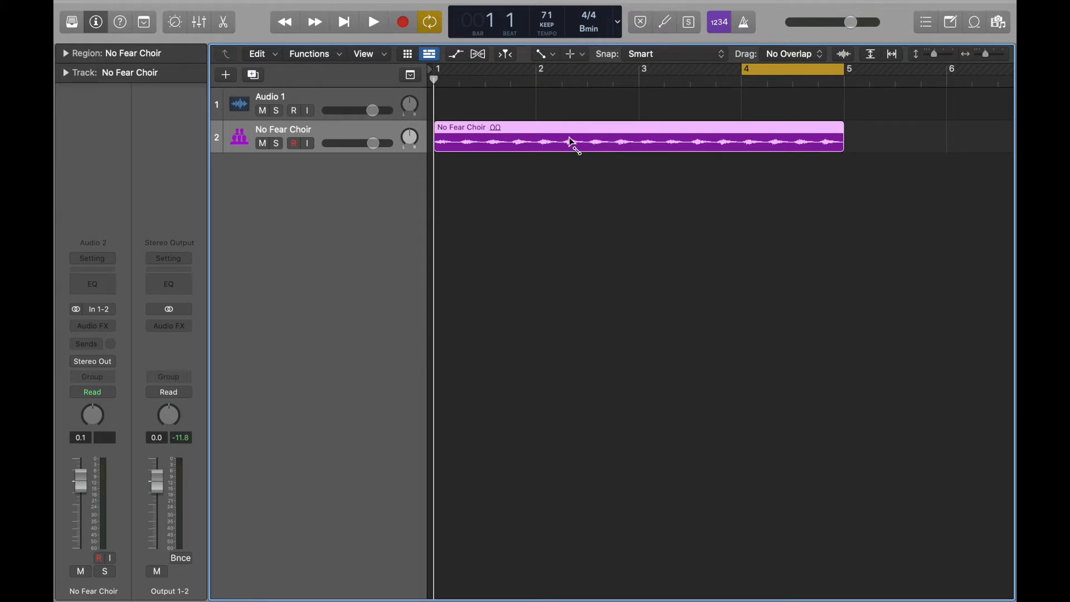
mouse_move(579, 145)
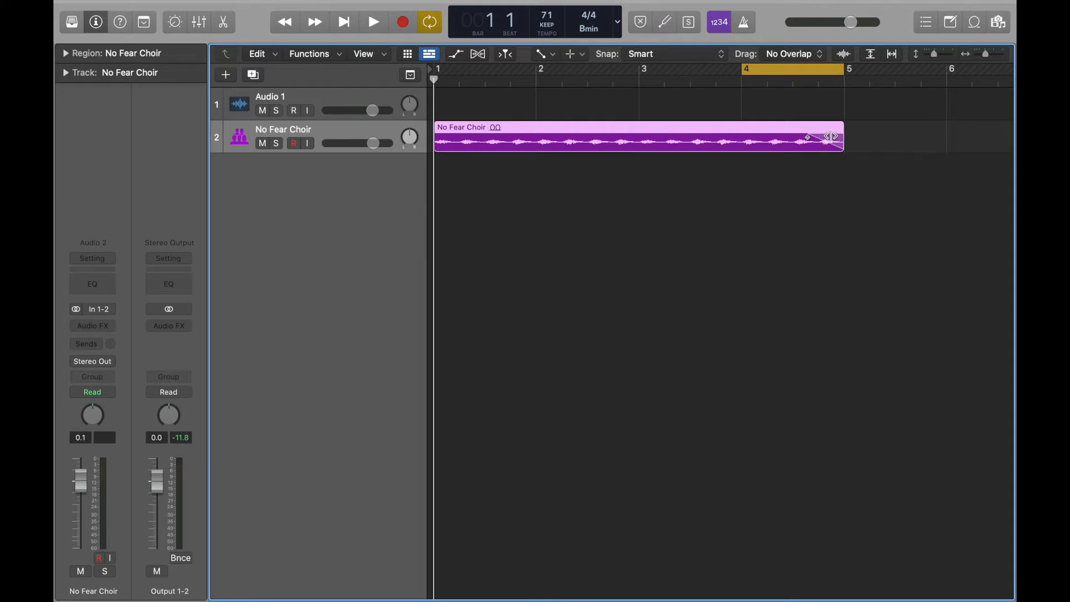
Set the choir region's fade-out to Slow Down, audition it, then reopen fade options to remove it.
right_click(830, 137)
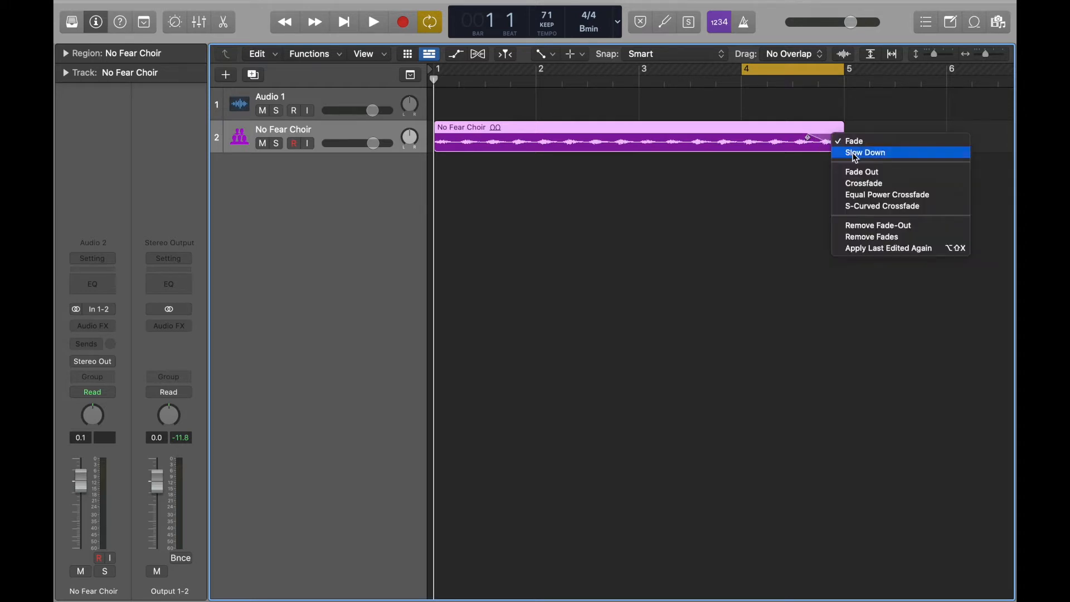
click(864, 152)
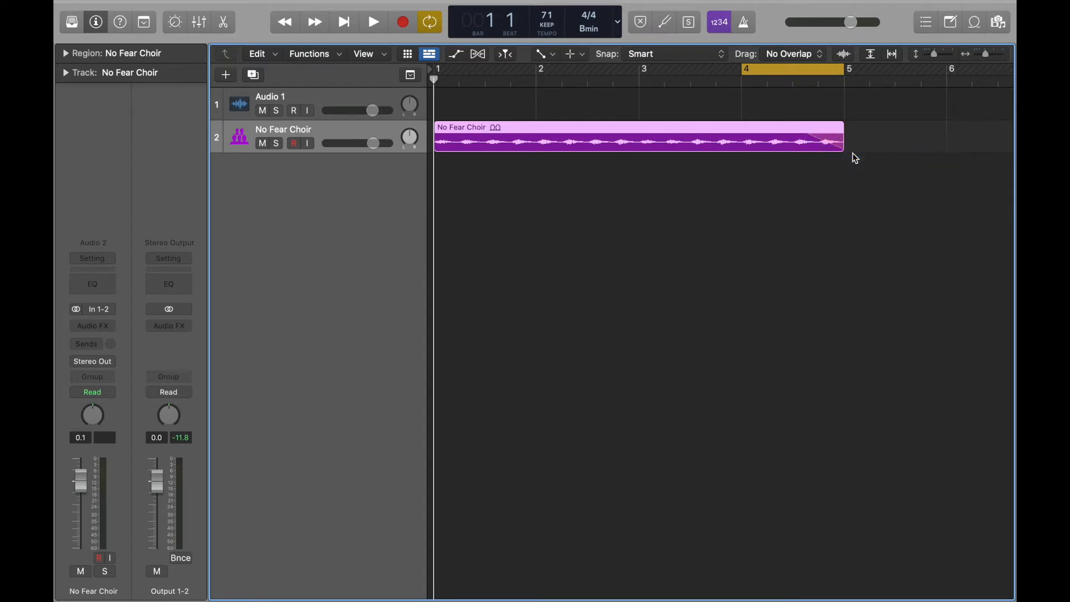
click(373, 21)
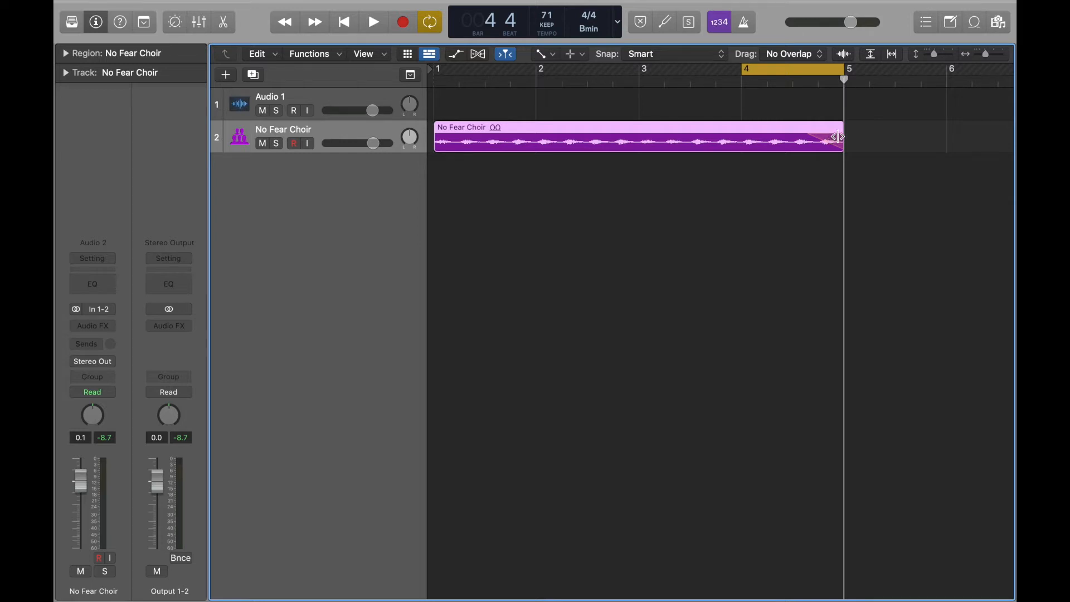
right_click(836, 140)
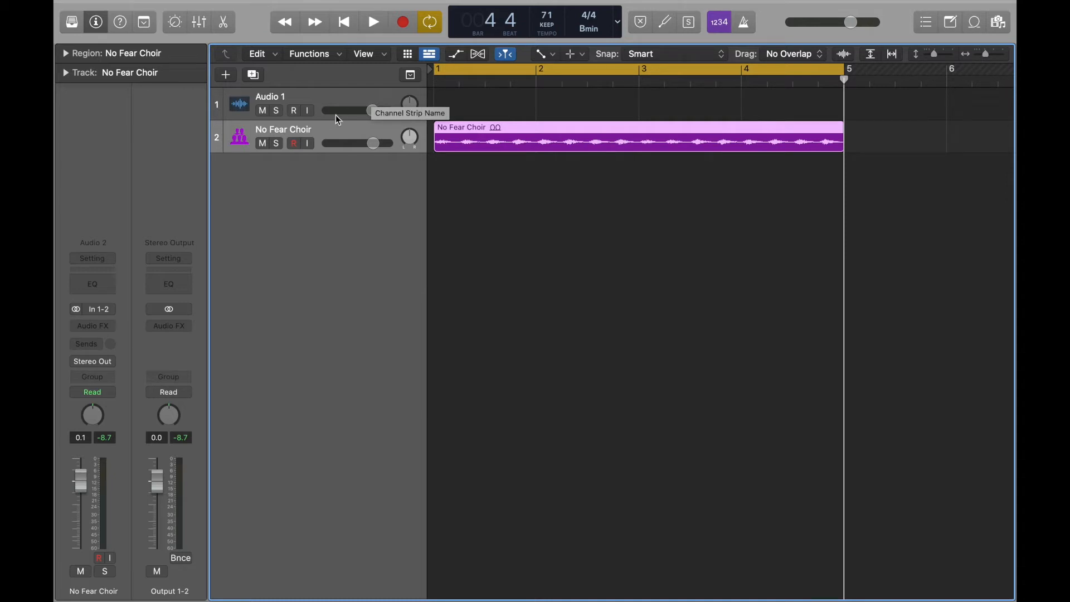
mouse_move(194, 254)
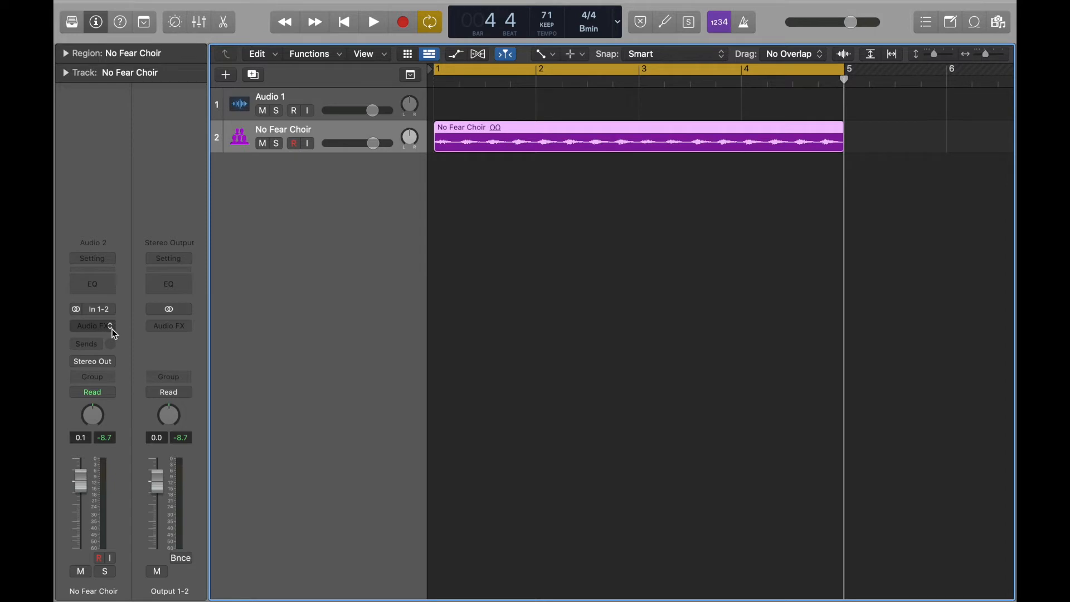
Insert iZotope Vinyl (Stereo) in the No Fear Choir track's Audio FX slot.
click(91, 326)
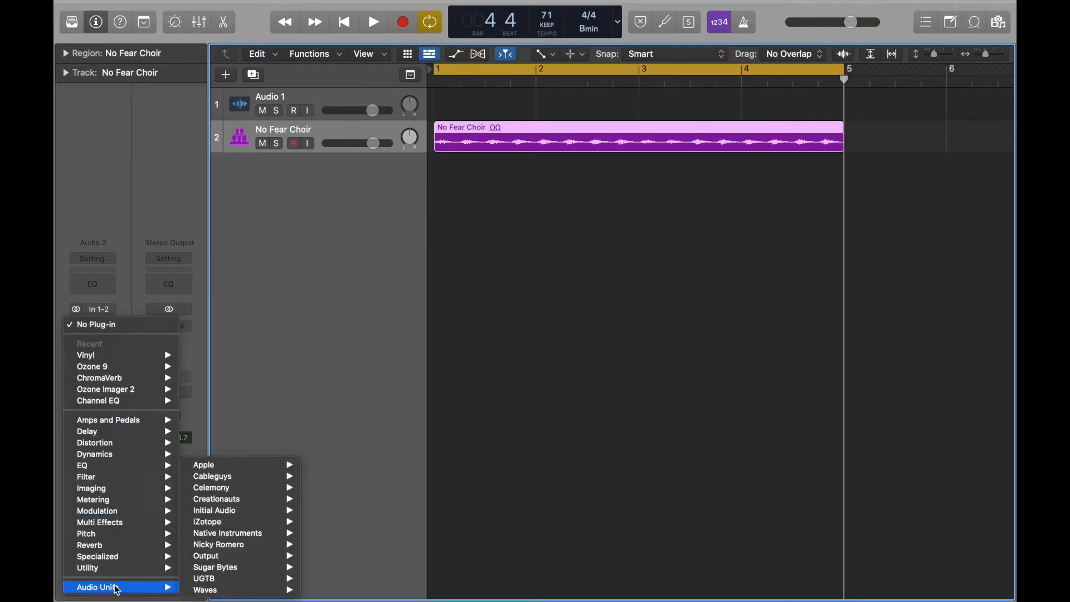
mouse_move(225, 567)
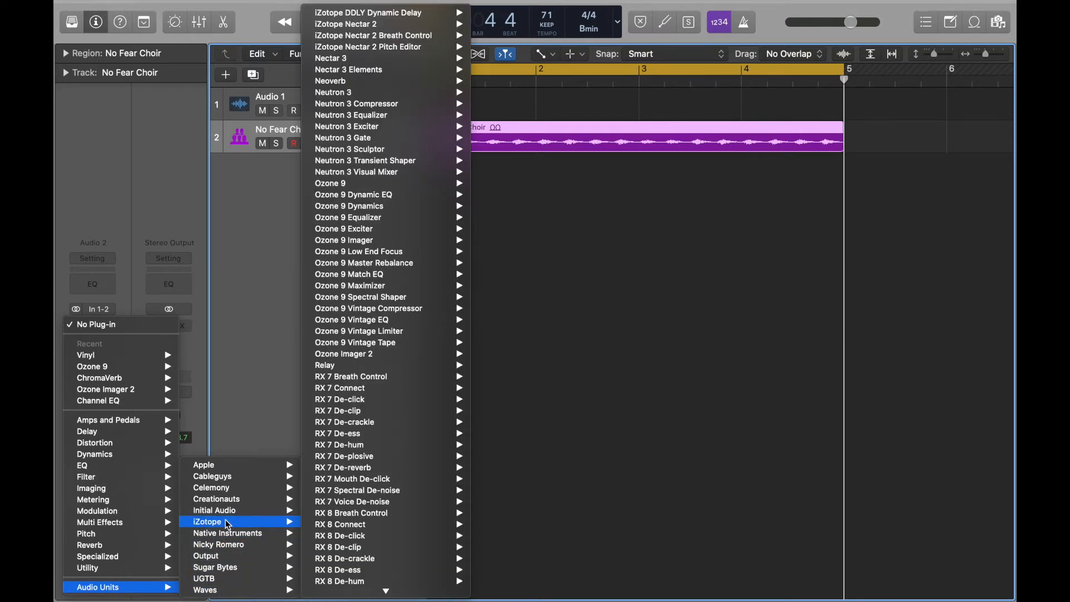
mouse_move(341, 524)
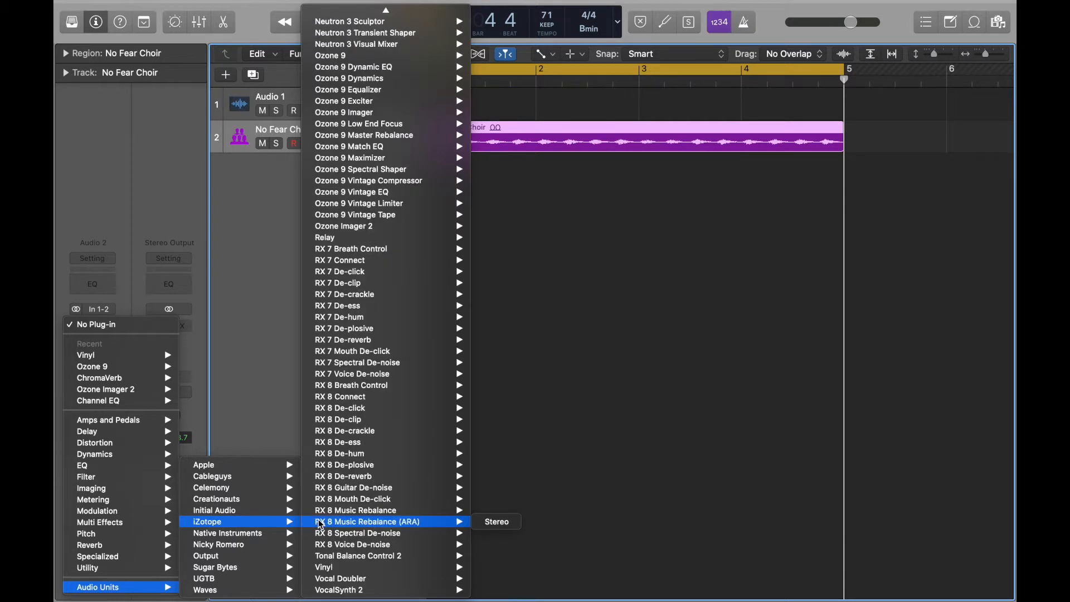
mouse_move(325, 566)
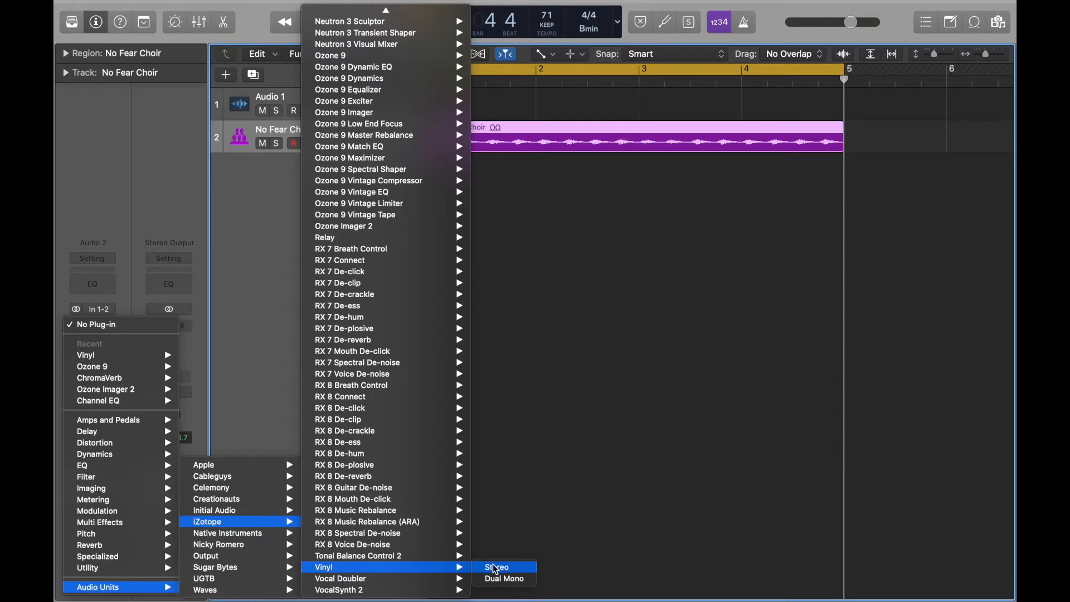
click(497, 568)
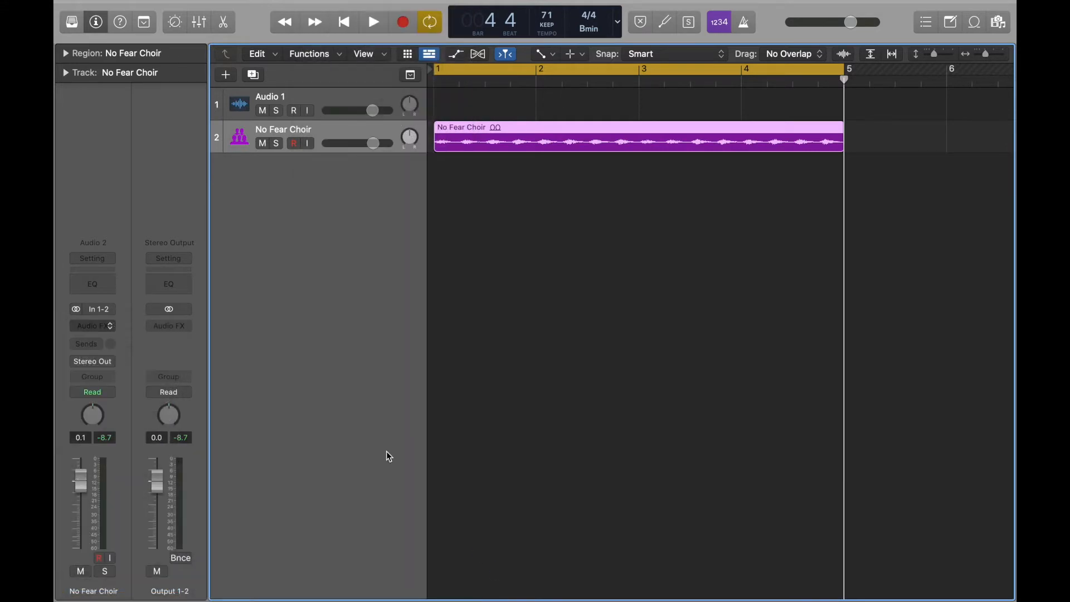
click(92, 325)
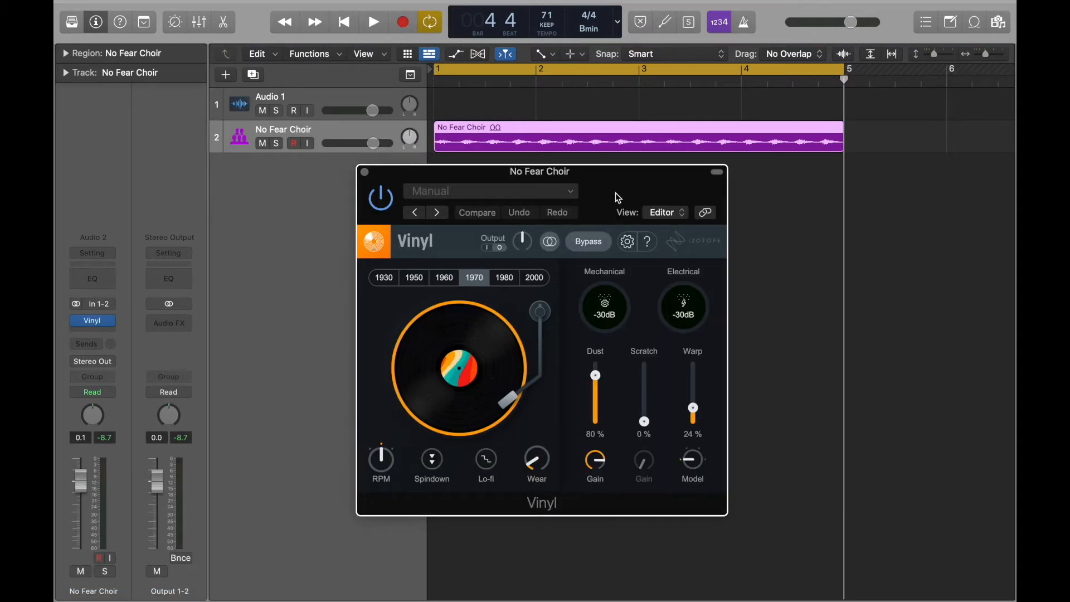
Reposition the Vinyl window, raise record wear to about half, and compare with bypass.
drag(539, 171, 612, 199)
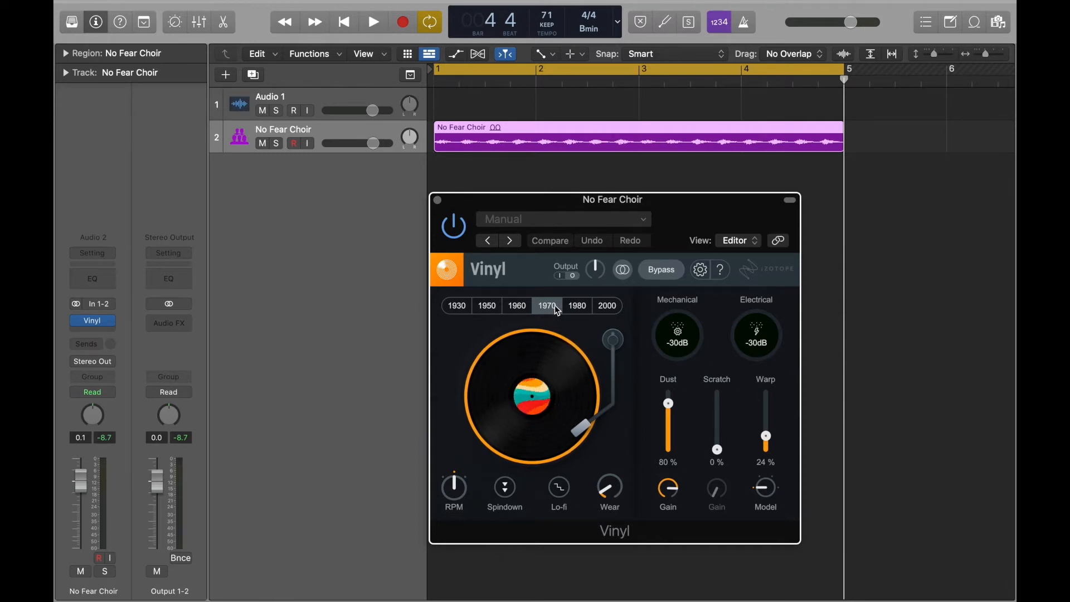
mouse_move(527, 305)
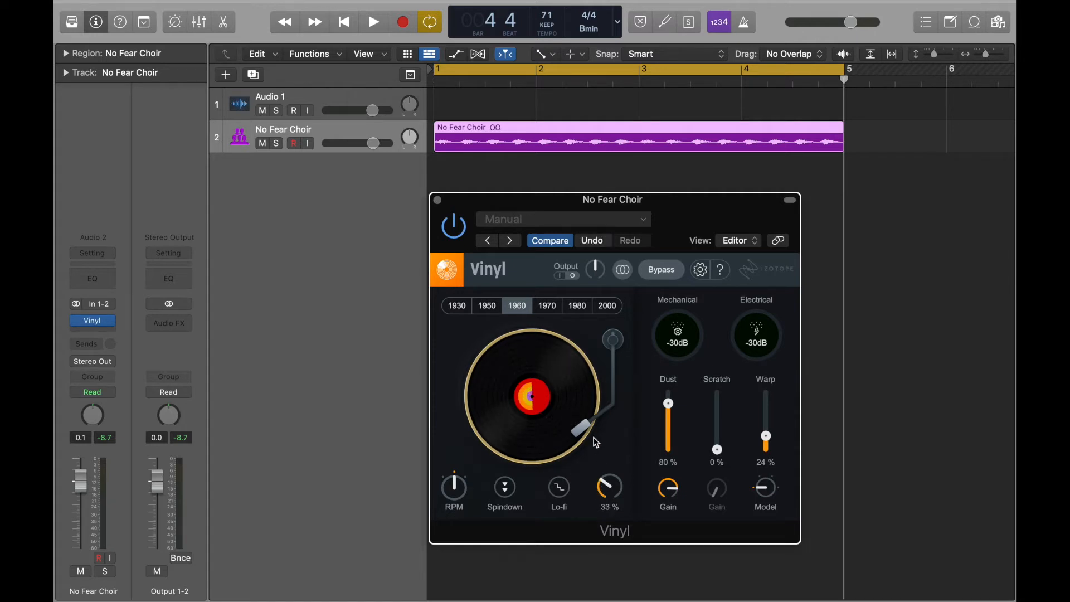
drag(585, 428, 592, 419)
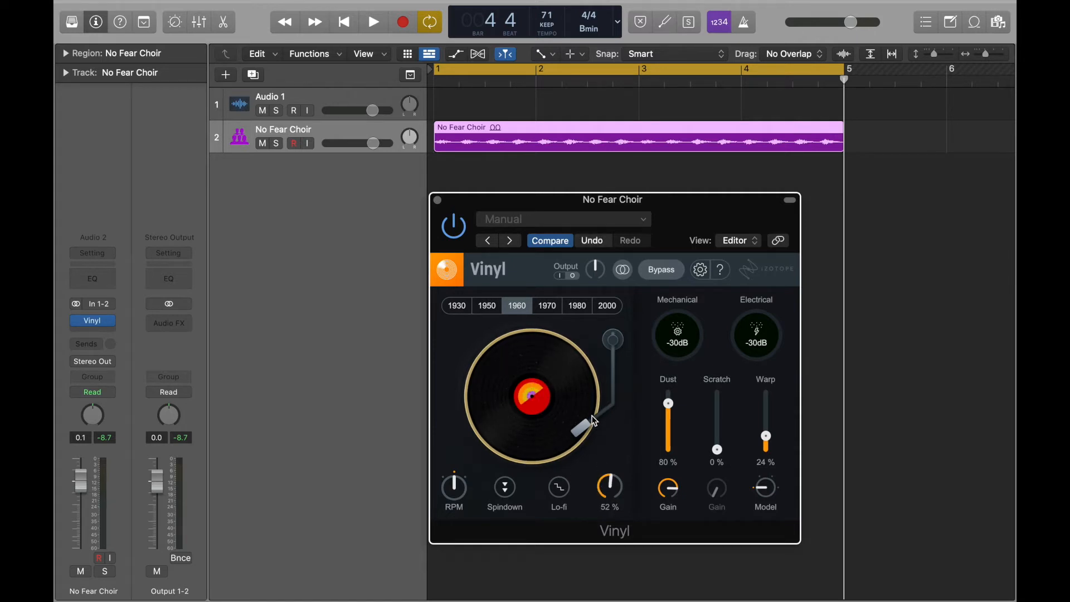
click(373, 21)
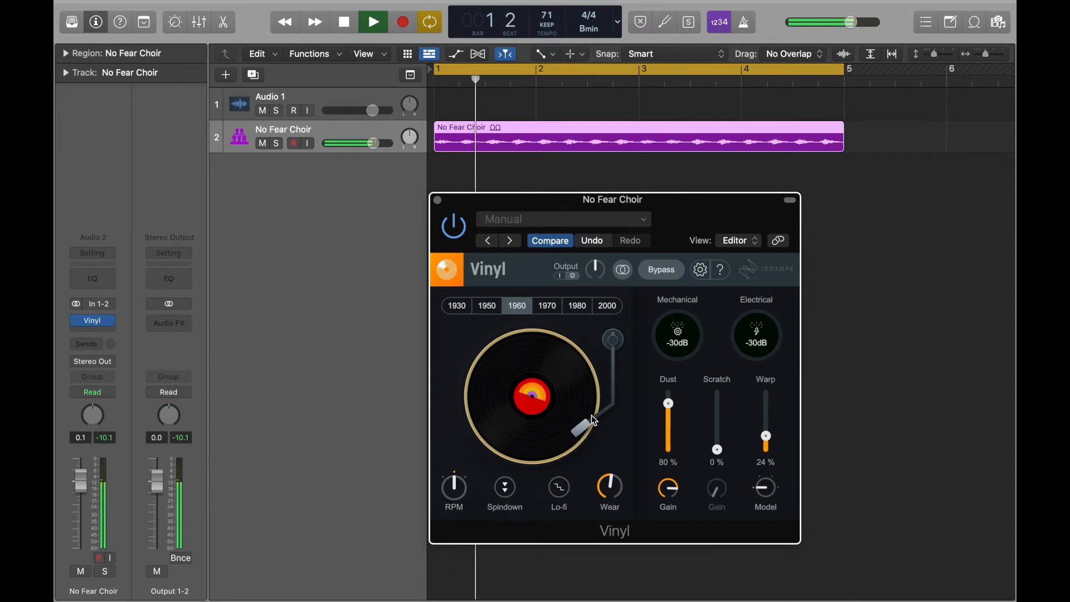
click(373, 21)
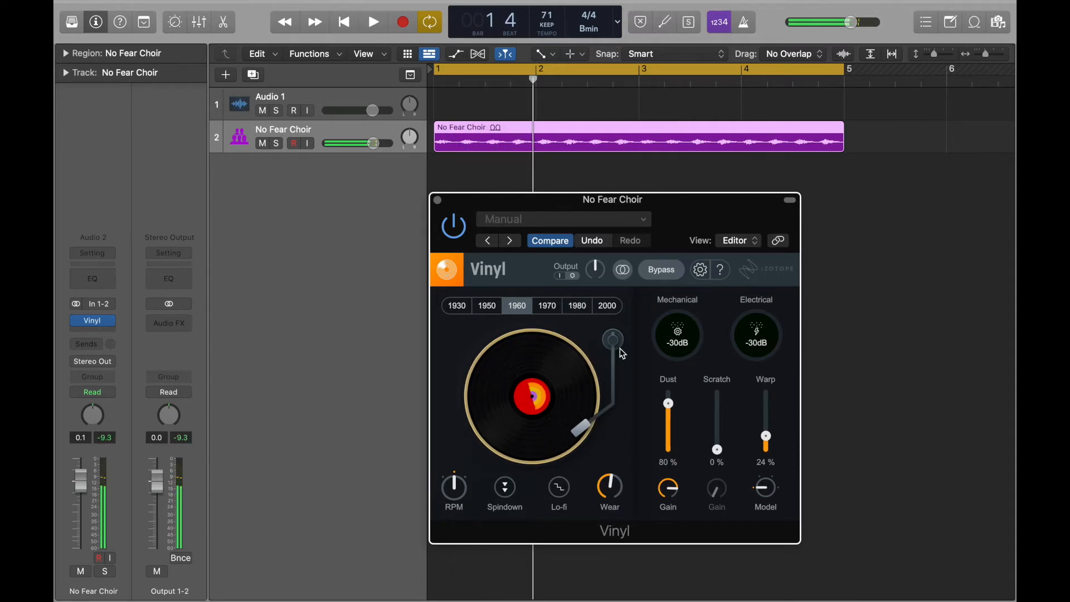
click(373, 22)
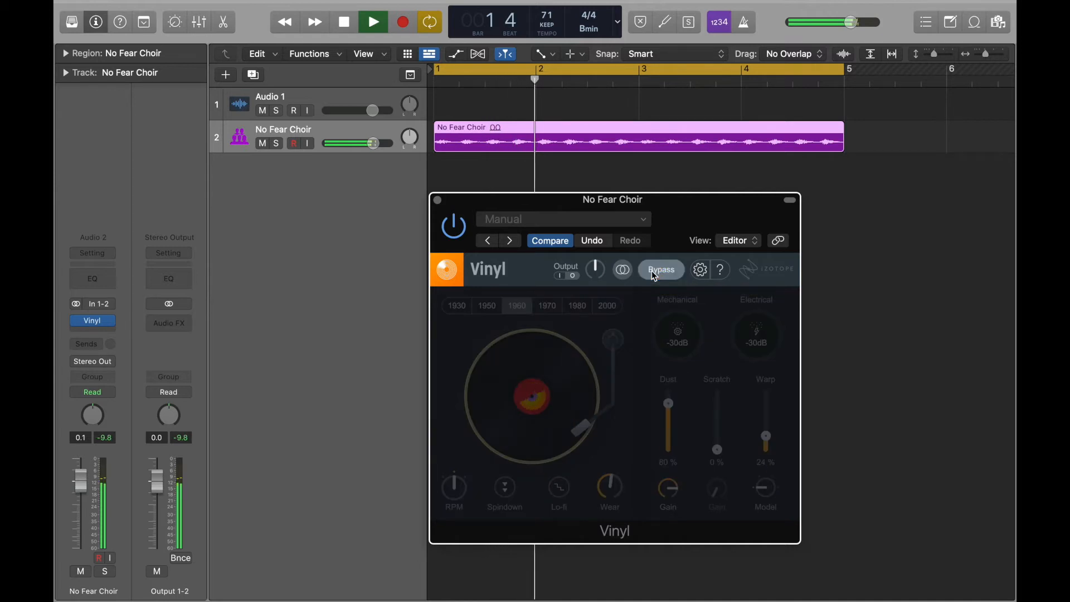
Set Vinyl Dust and Warp to 100% and Scratch to 34%, then close the plug-in.
drag(668, 409, 668, 392)
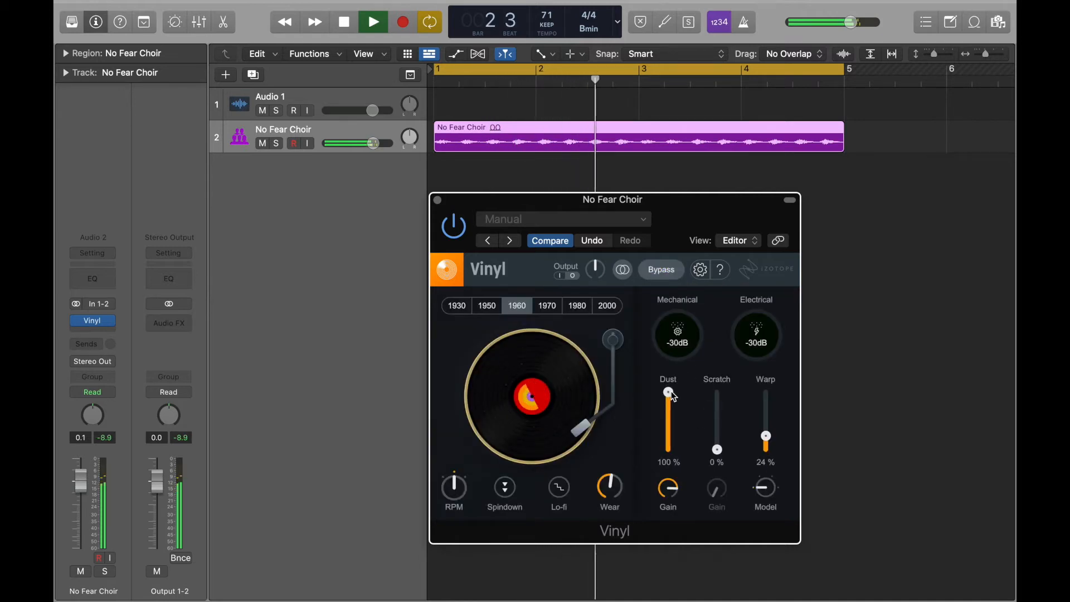
click(373, 21)
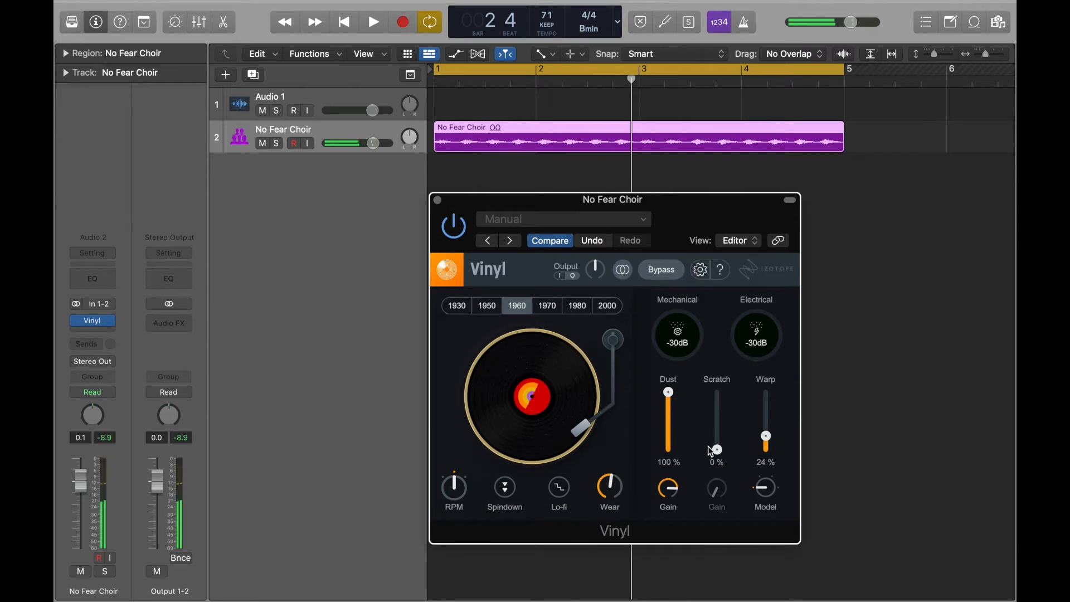
mouse_move(764, 435)
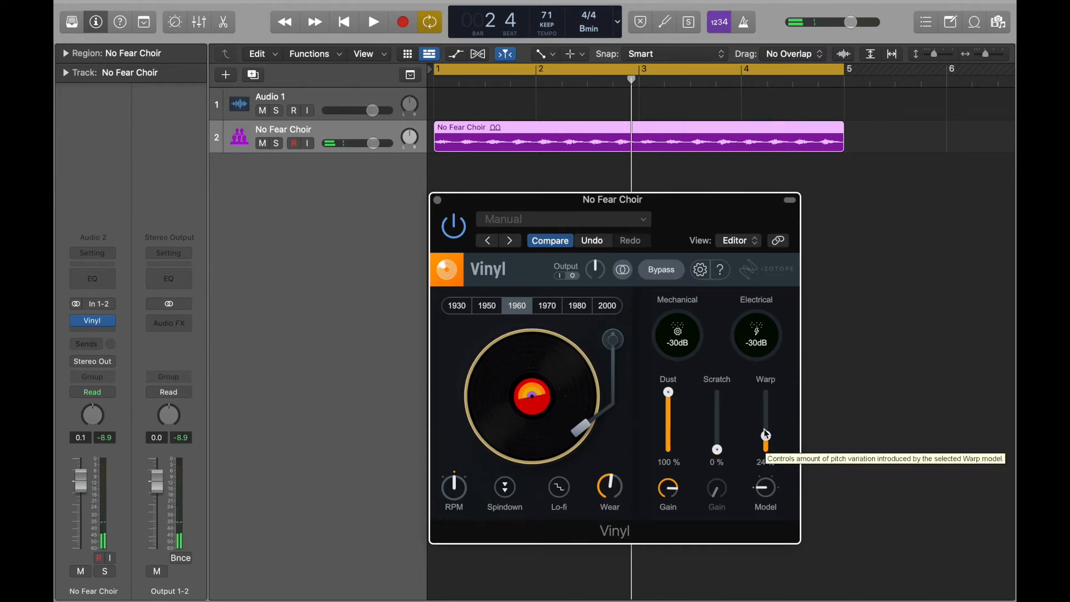
drag(766, 434, 766, 394)
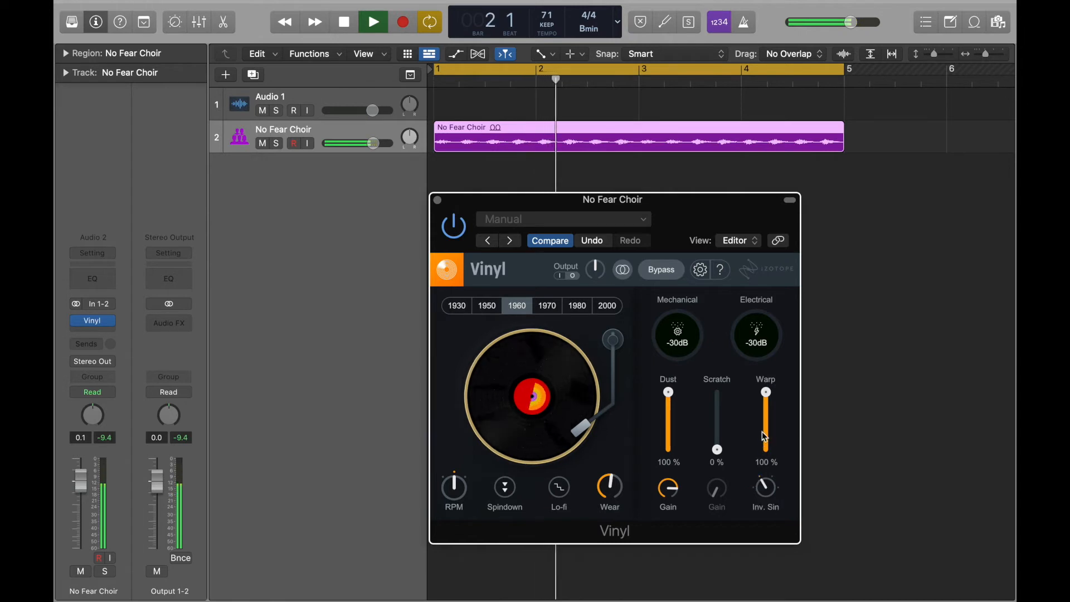
mouse_move(760, 334)
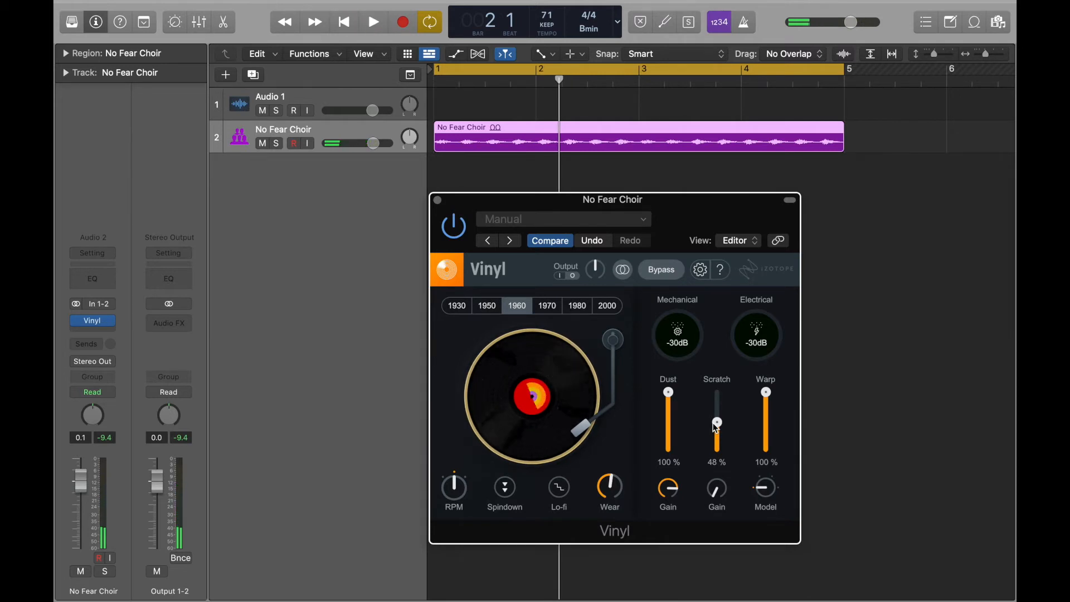
click(373, 21)
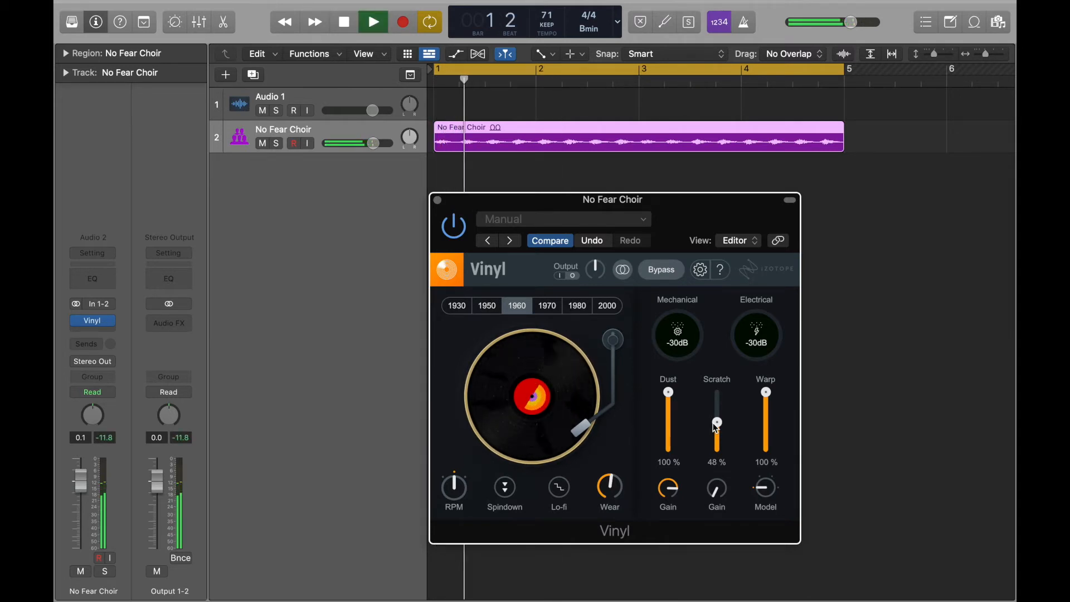
drag(717, 422, 717, 431)
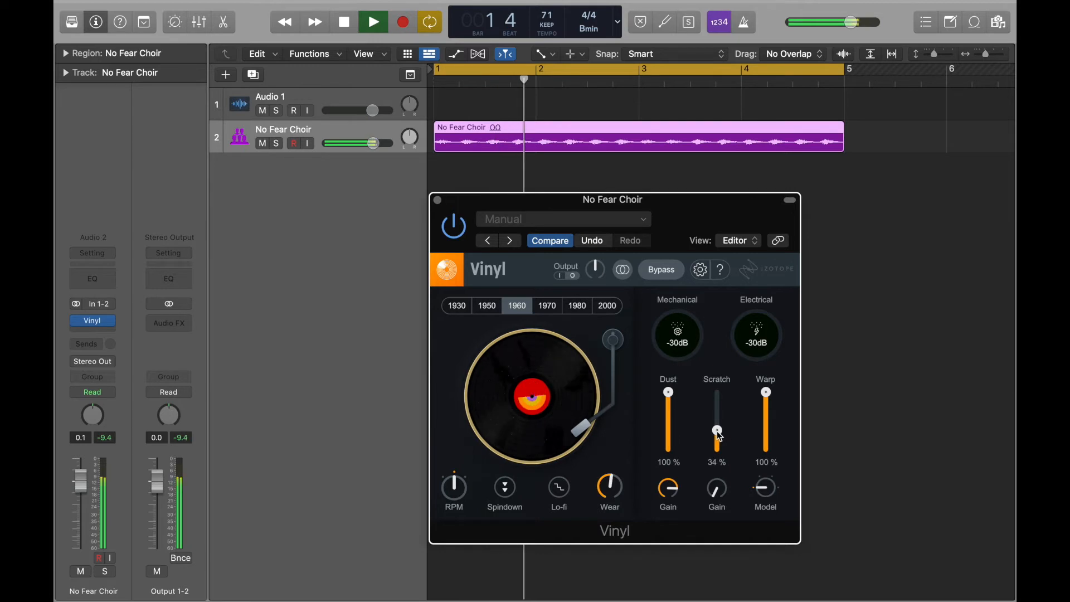
click(660, 269)
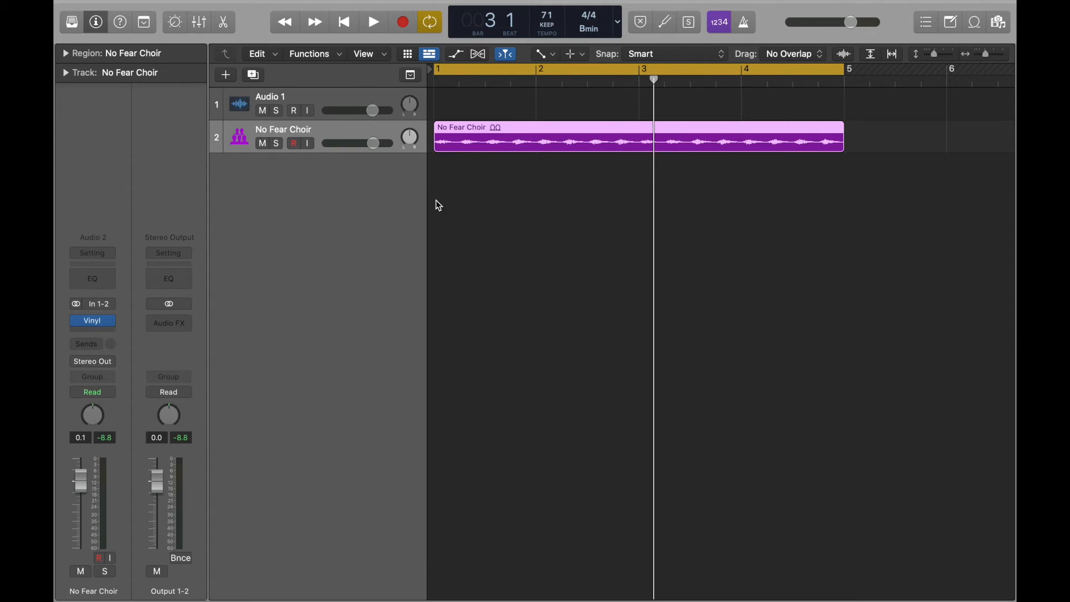
Show track automation and keep the No Fear Choir track's automation mode on Read.
click(92, 320)
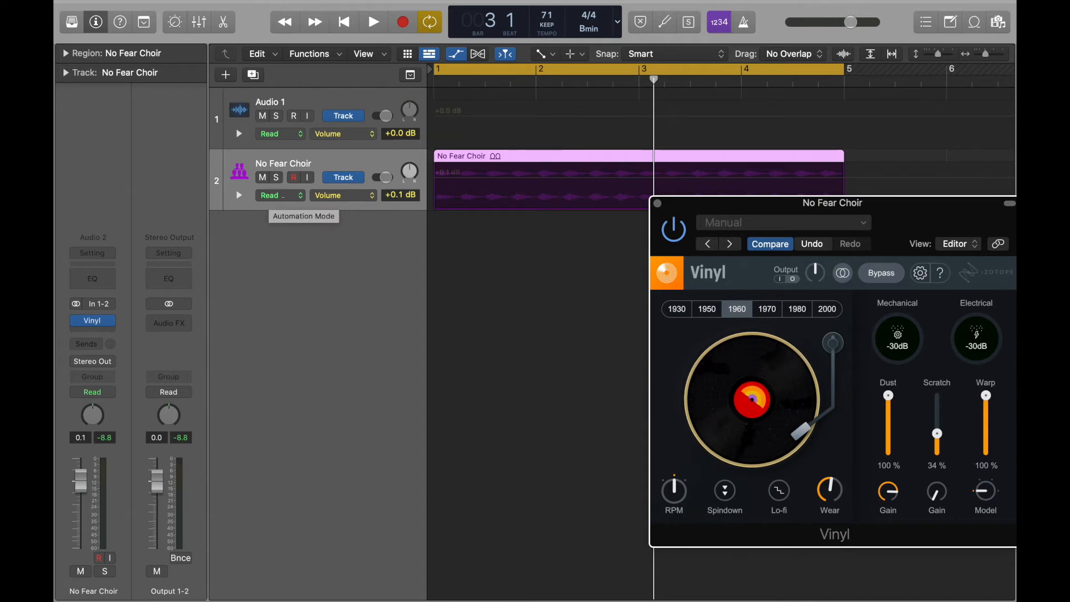
click(280, 196)
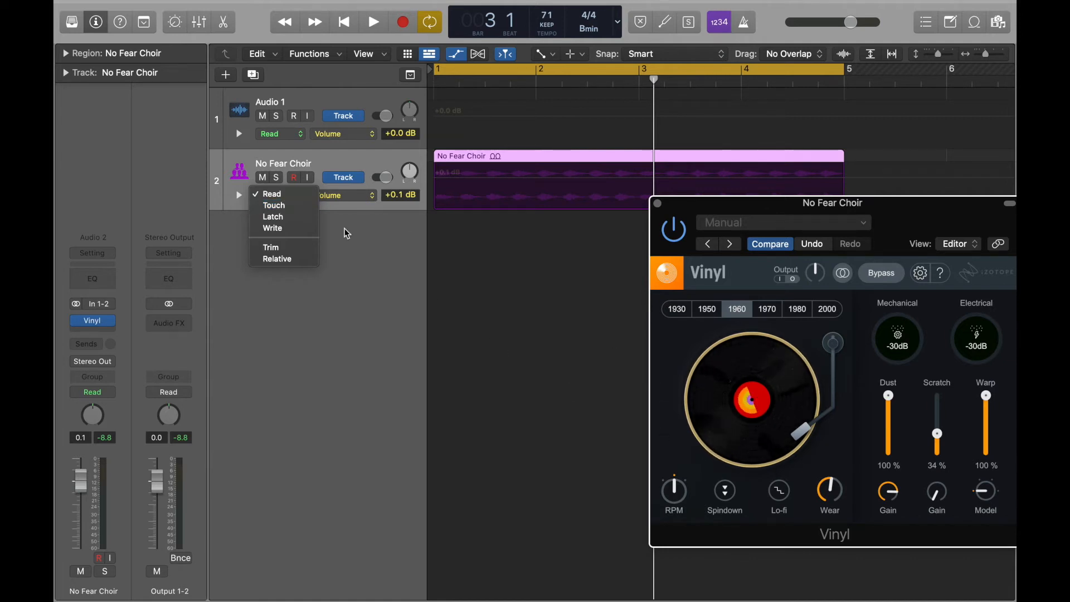
mouse_move(310, 197)
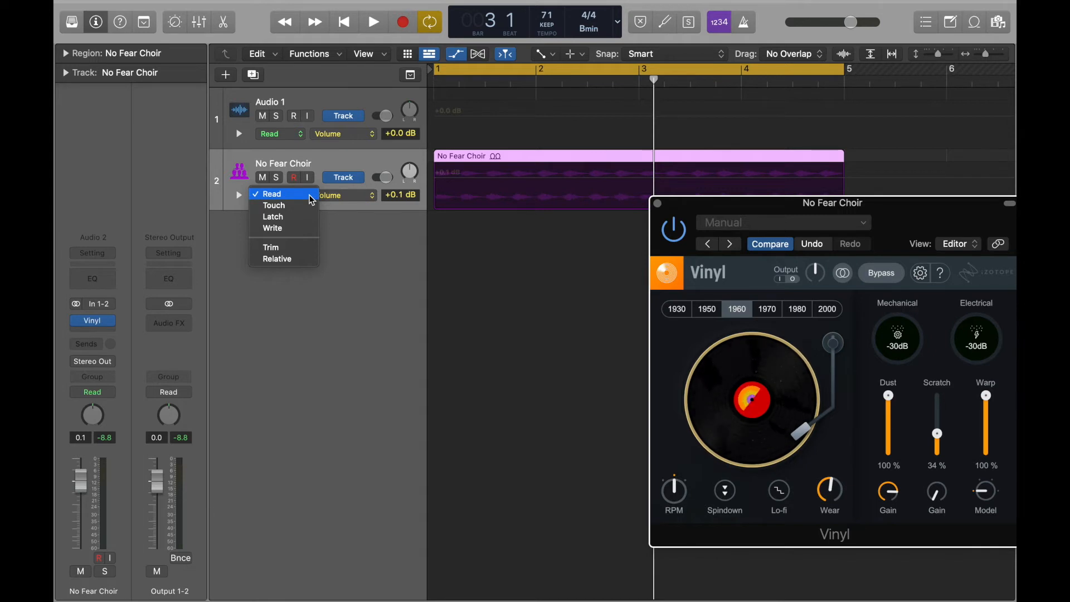
click(271, 194)
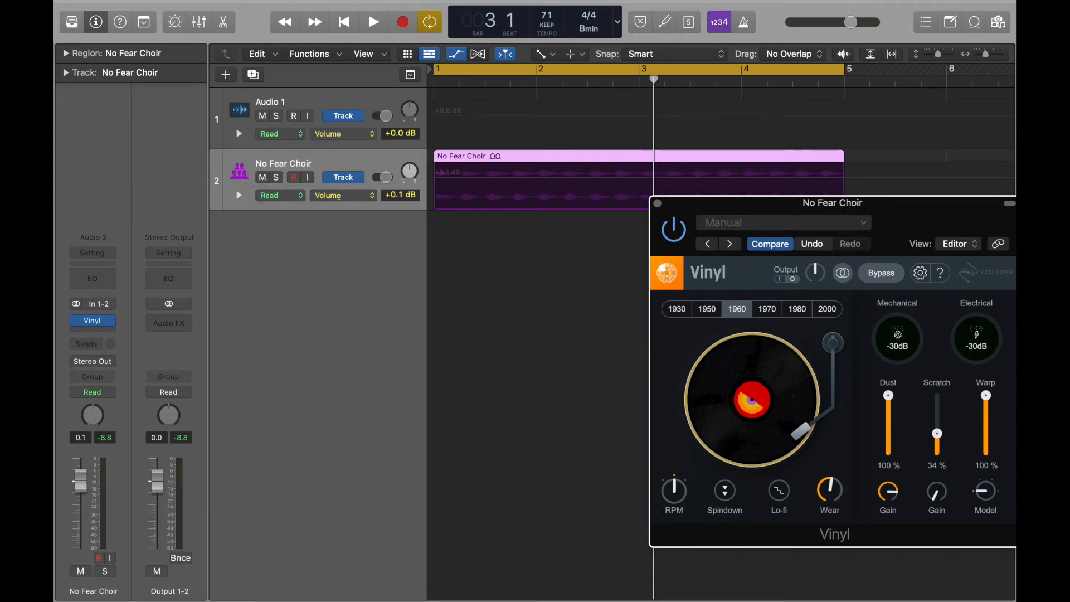
mouse_move(344, 195)
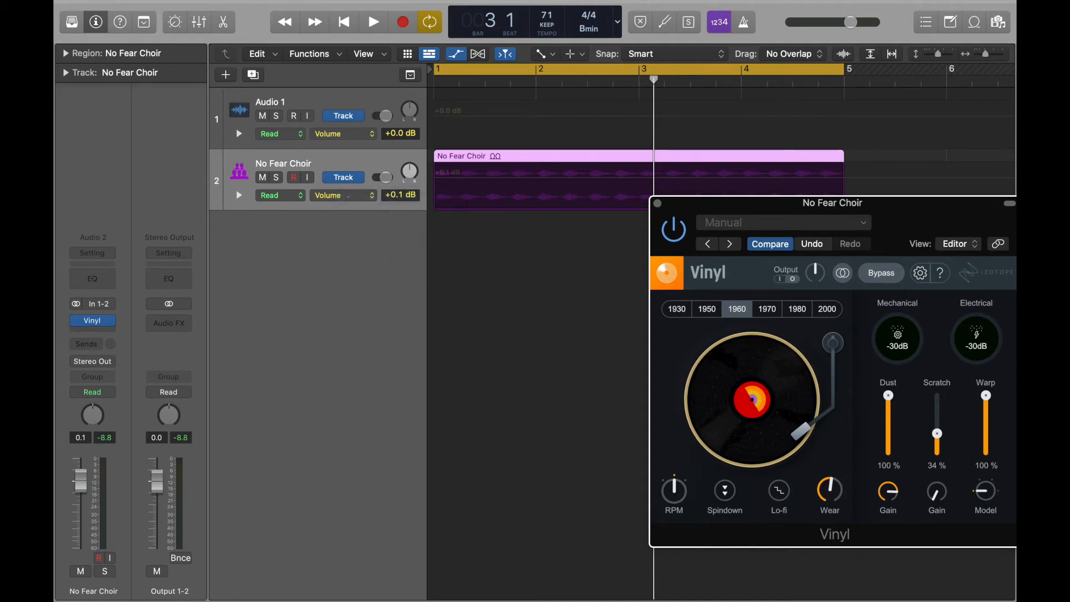
Switch the choir automation lane to the 1 Vinyl > Spin Down parameter.
click(342, 195)
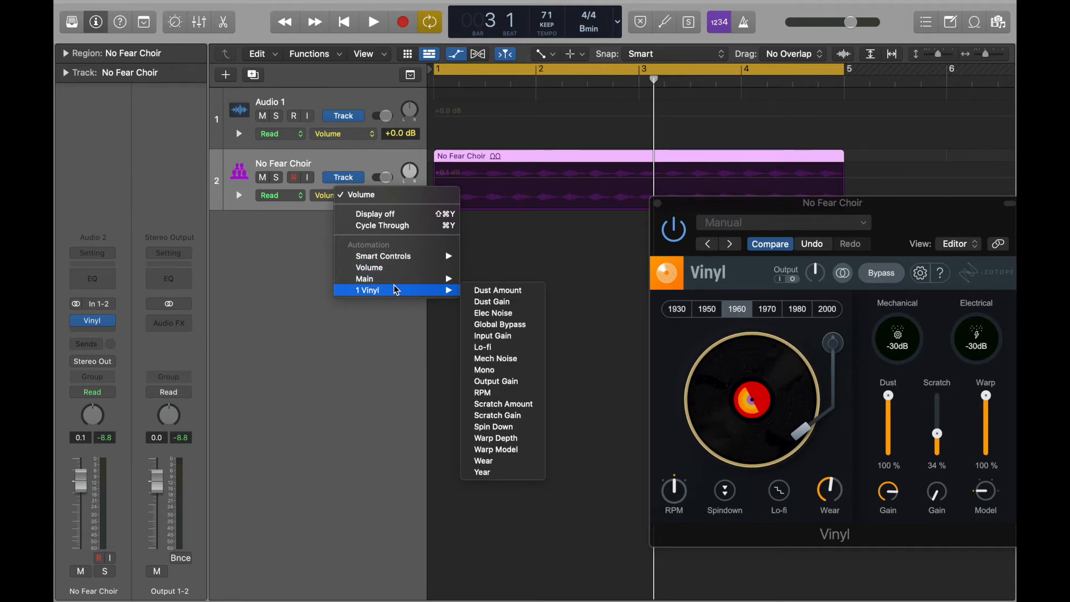
mouse_move(498, 290)
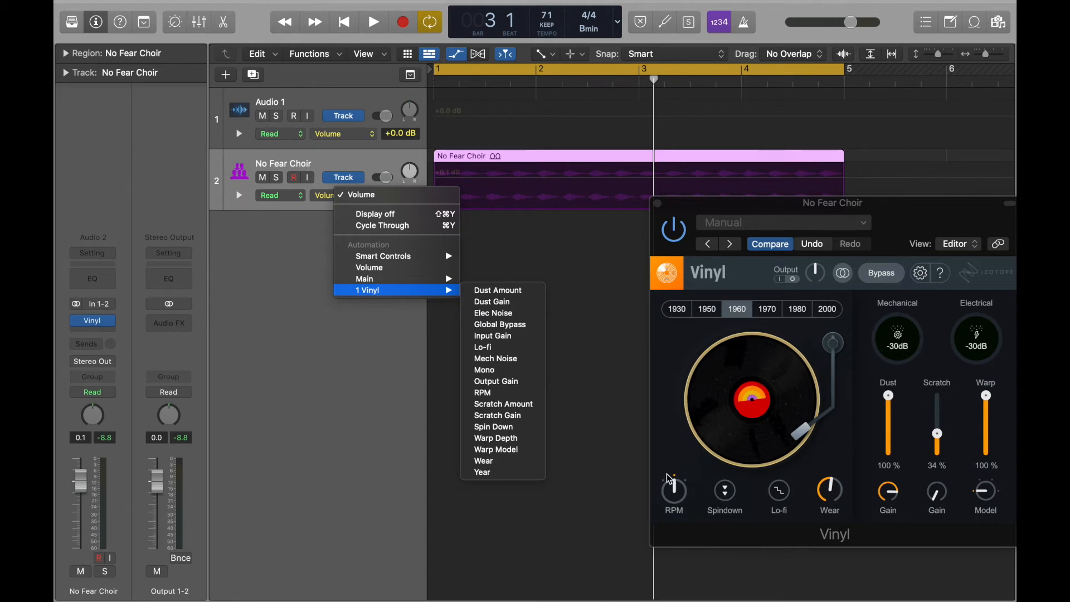
mouse_move(503, 426)
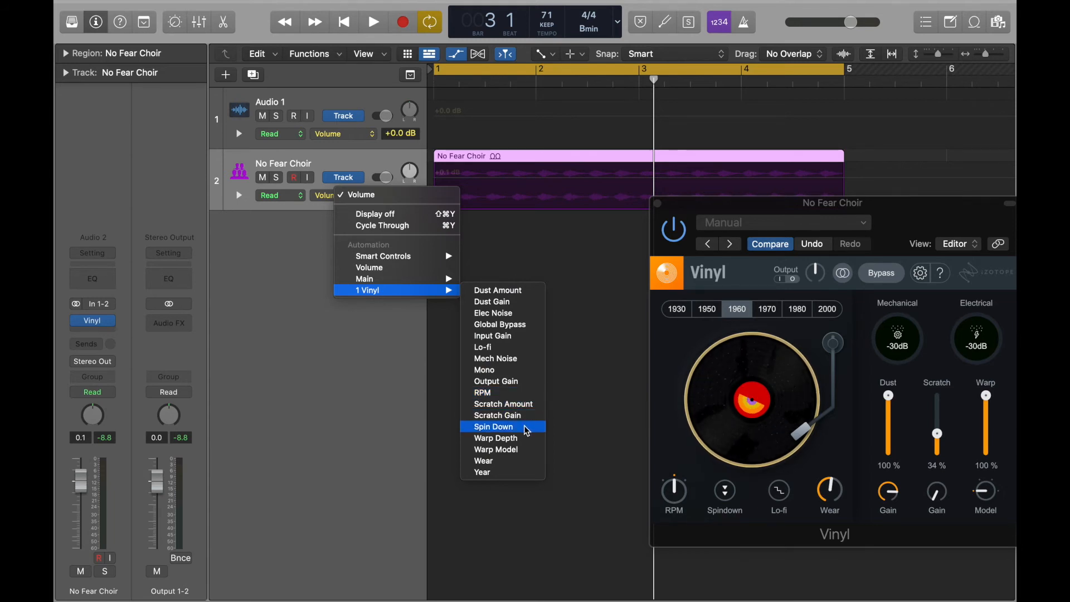
click(493, 427)
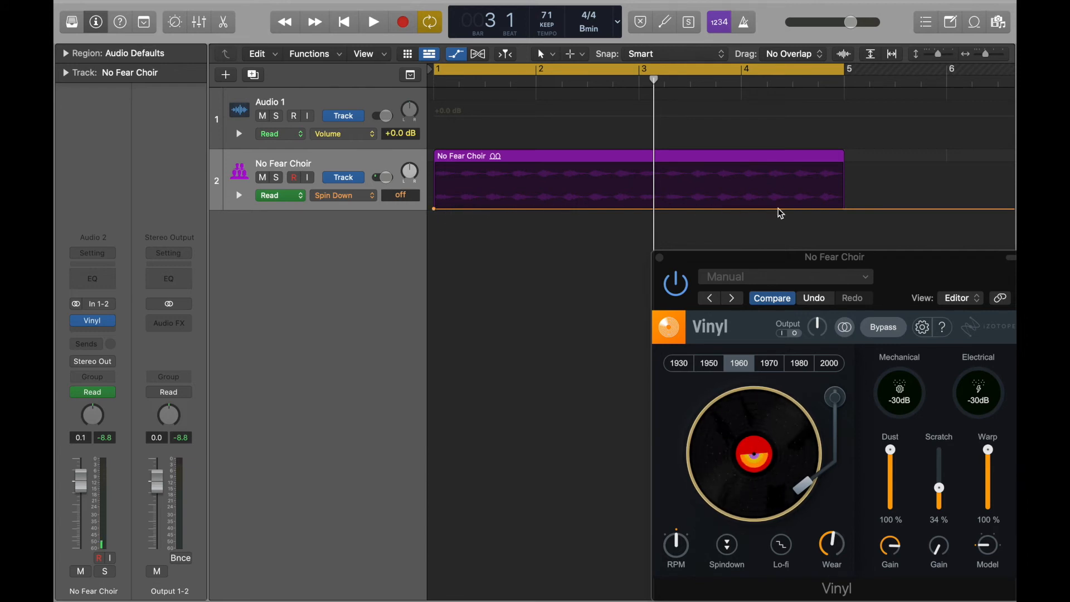
mouse_move(791, 161)
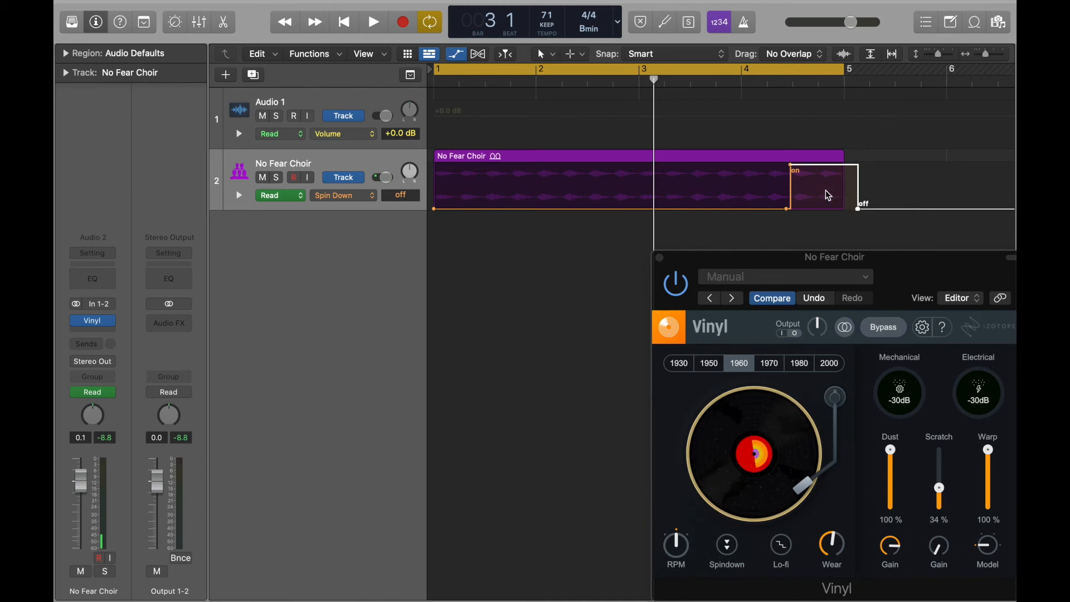
mouse_move(857, 212)
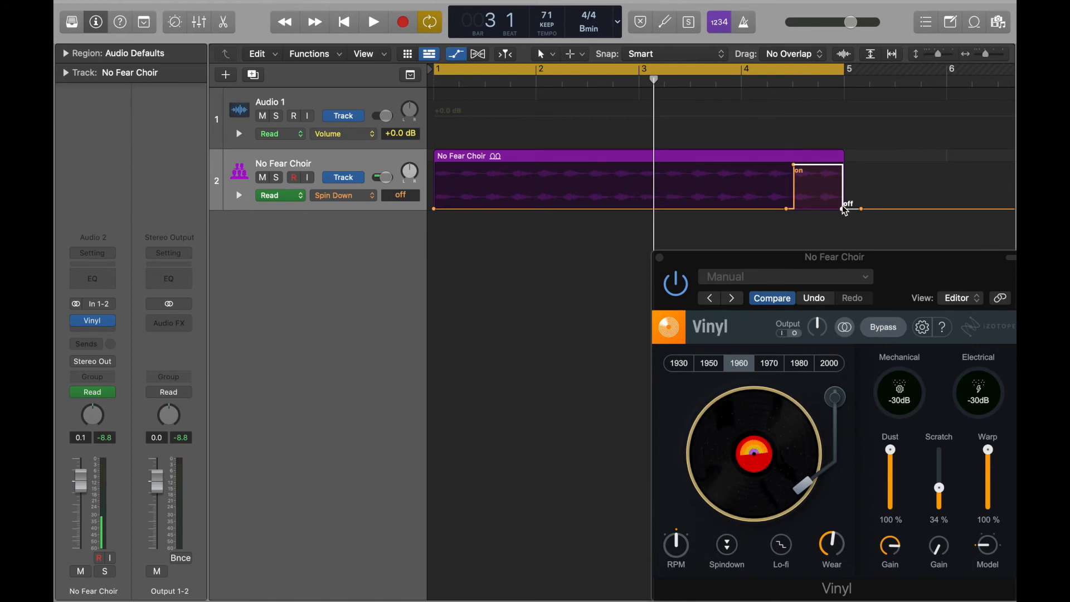
Drag the Spin Down off point slightly later, just past the region's end.
drag(846, 204, 863, 204)
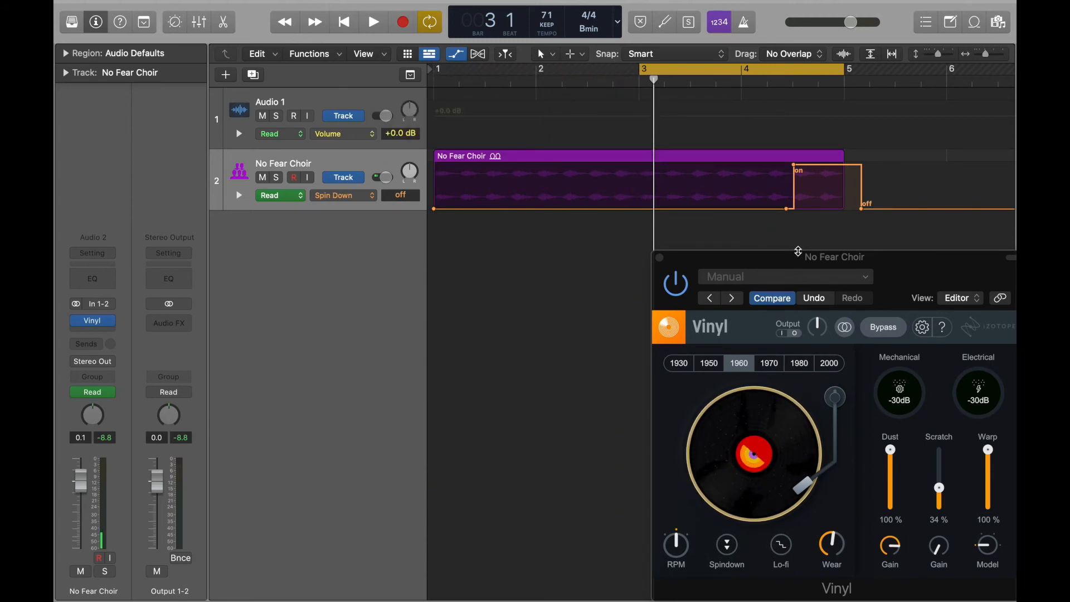
Move the Vinyl window below the tracks and reset the cycle range to bars 1–5.
drag(832, 257, 447, 93)
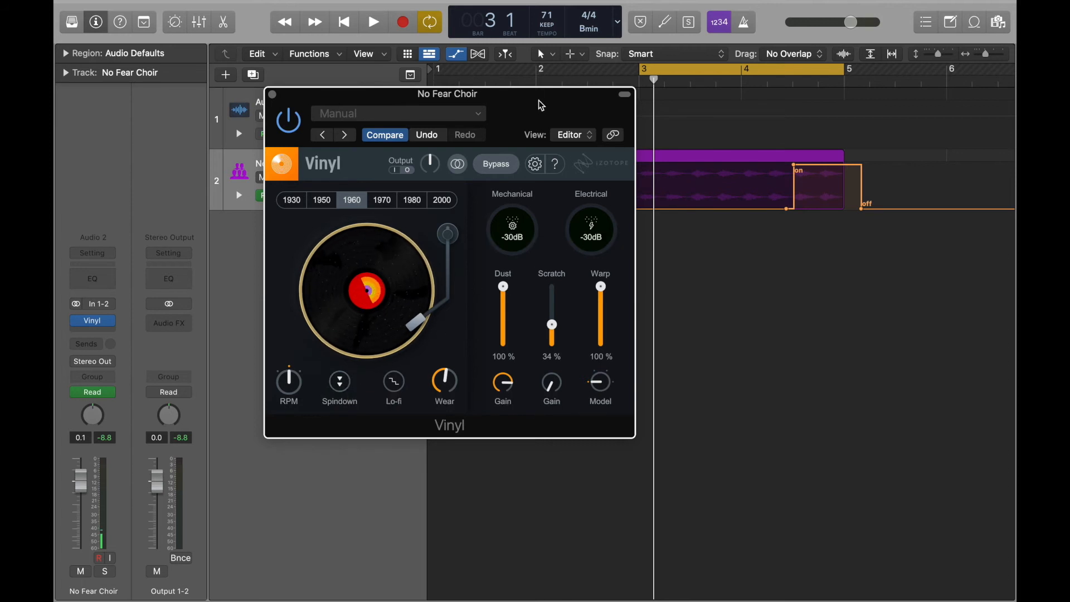
drag(448, 93, 477, 252)
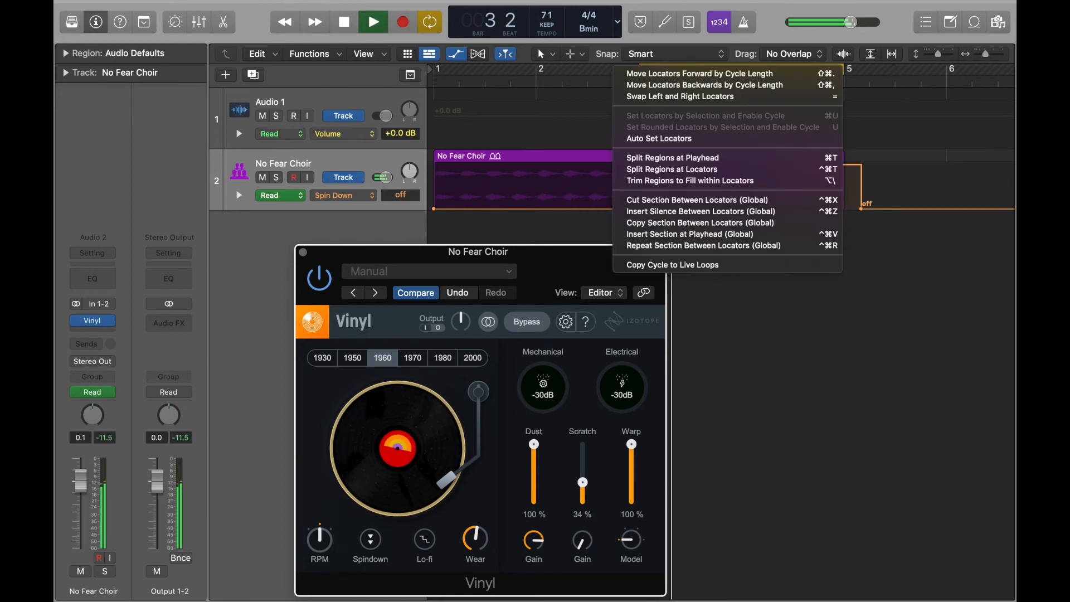
click(672, 158)
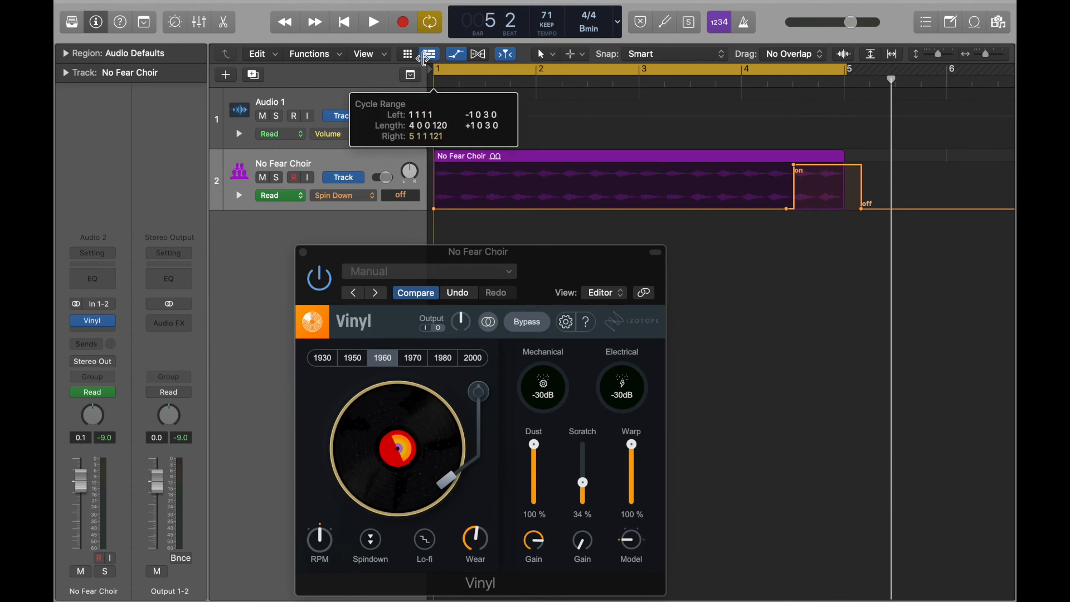
mouse_move(266, 303)
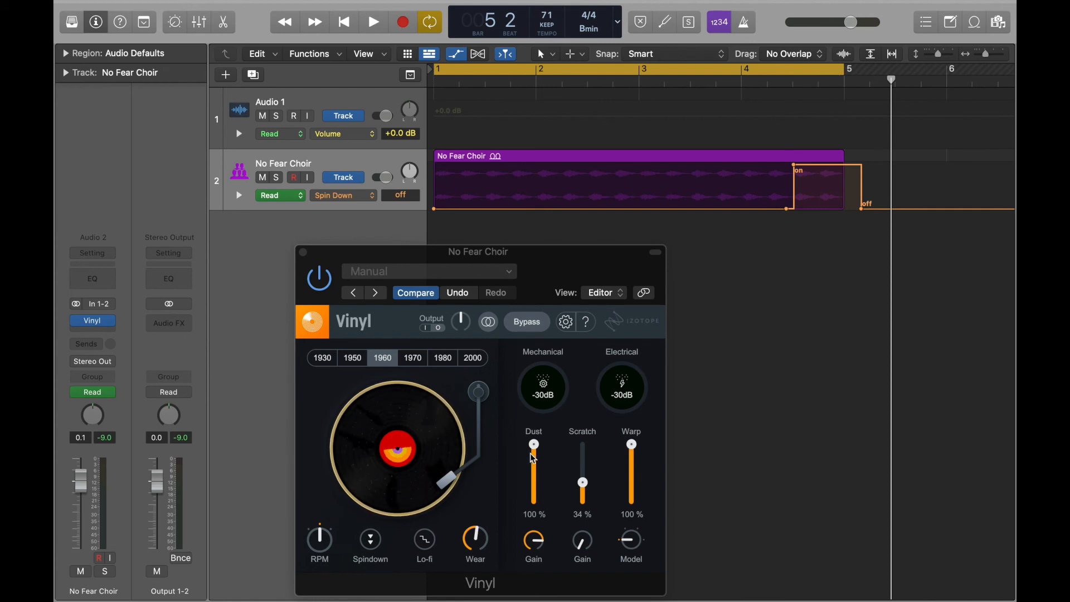
mouse_move(364, 538)
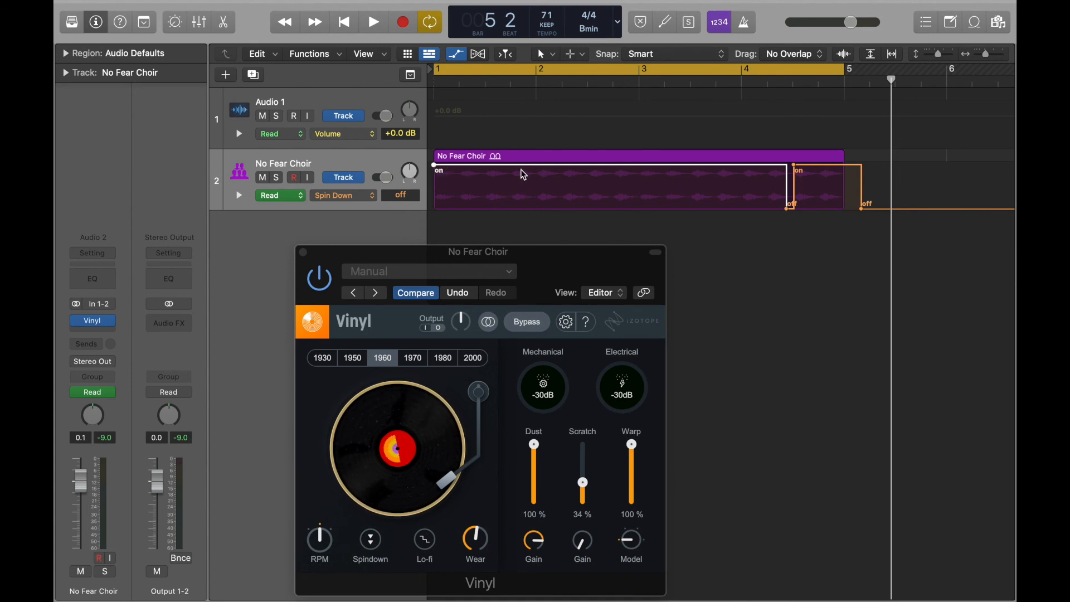
Switch the choir's Spin Down automation on from bar 1 to late bar 4.
click(373, 22)
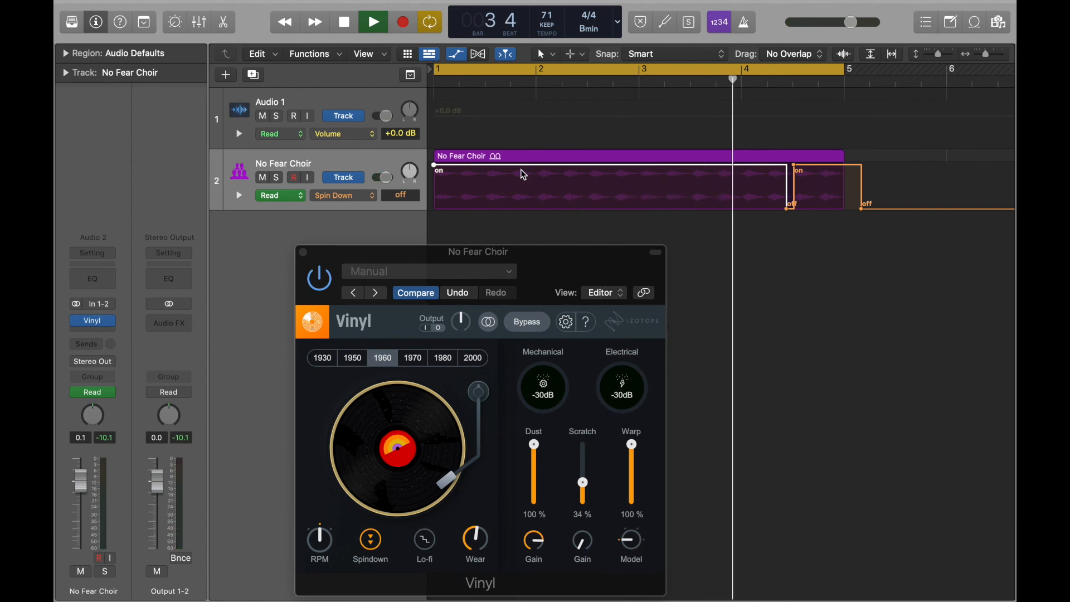
Stop playback, return the start automation to off, then play the spin down and stop.
click(373, 21)
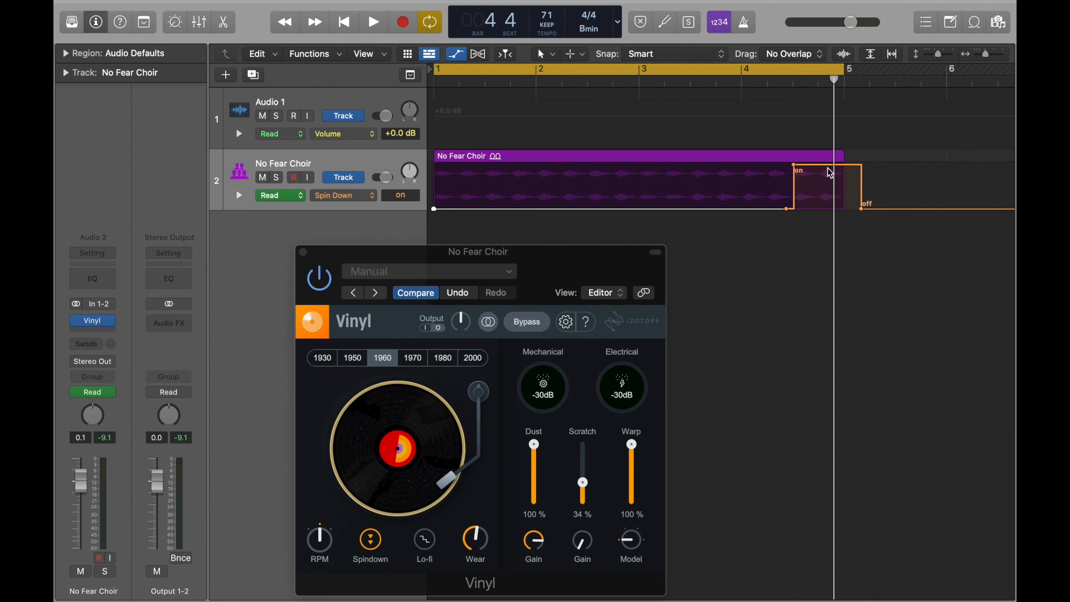
click(373, 21)
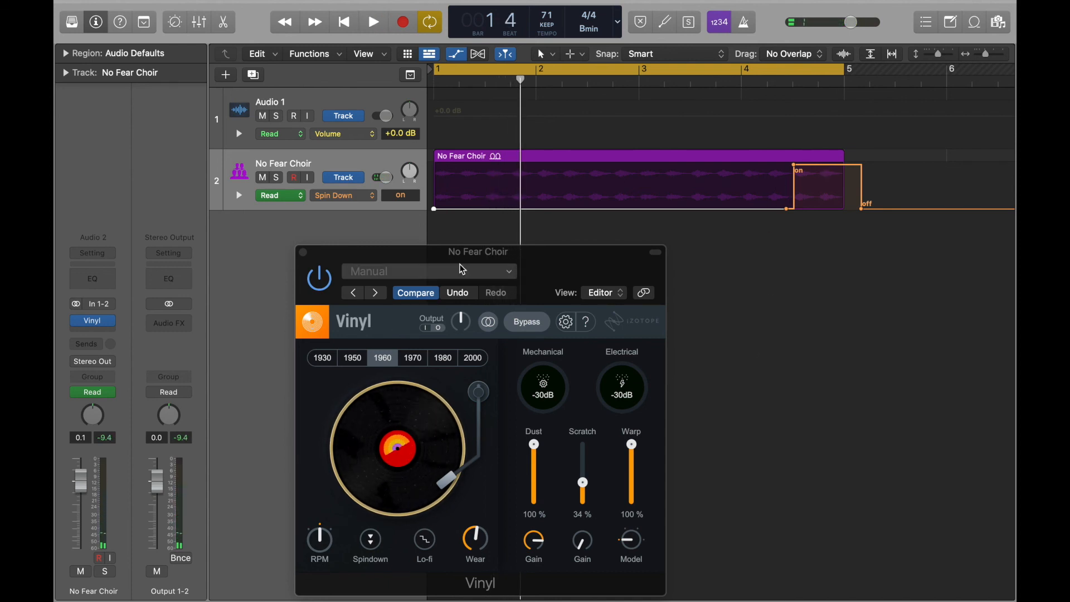
click(373, 22)
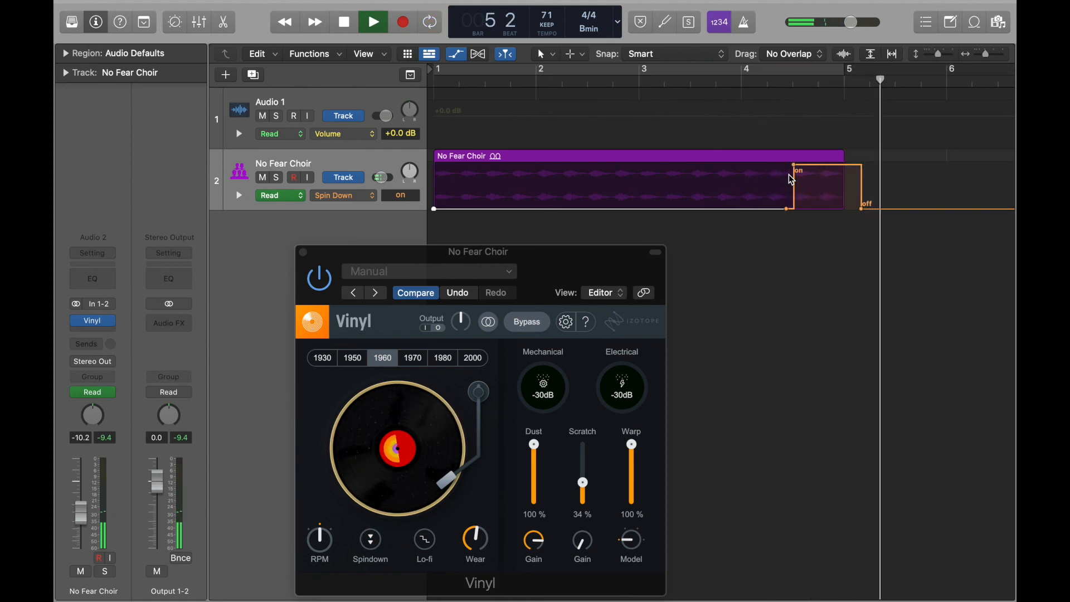
click(373, 21)
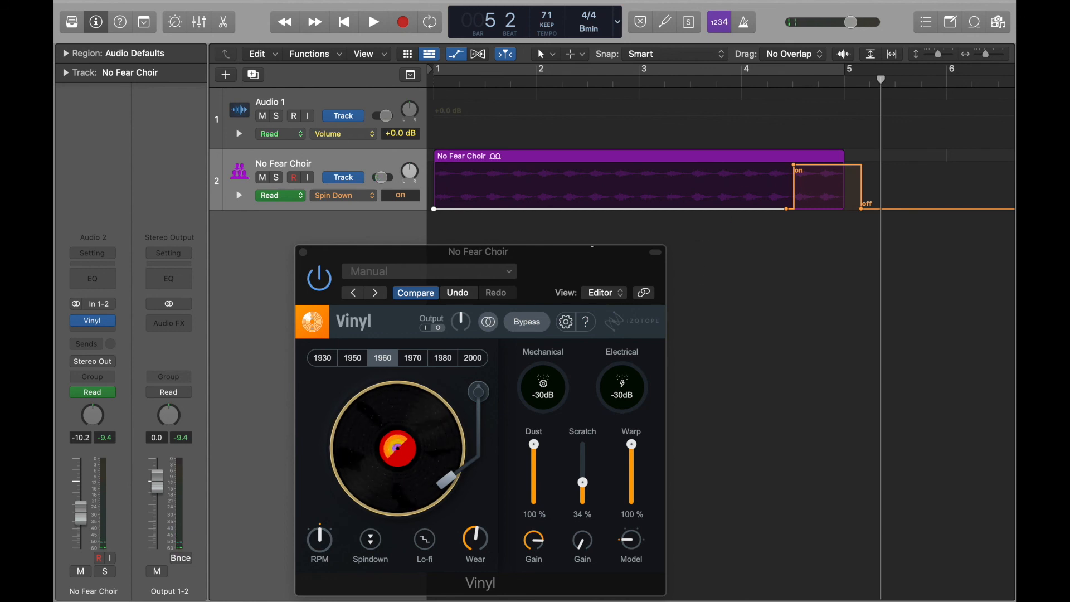